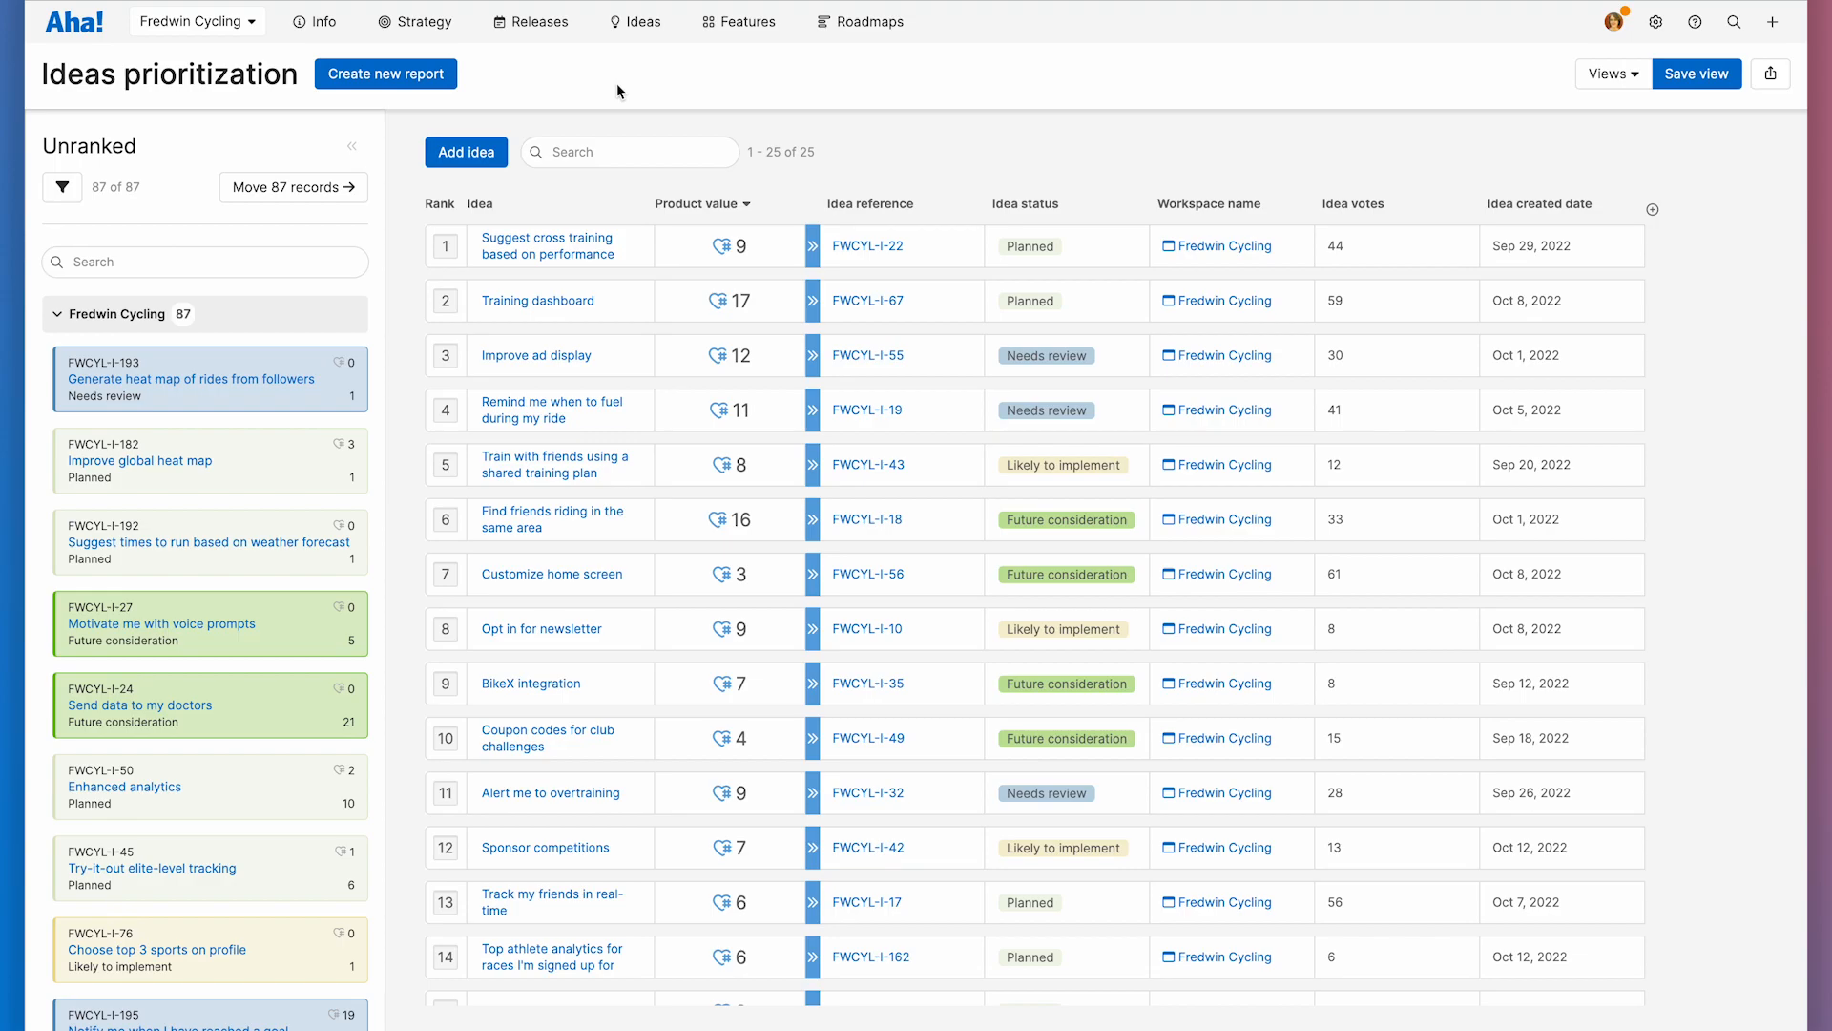
mouse_move(519, 86)
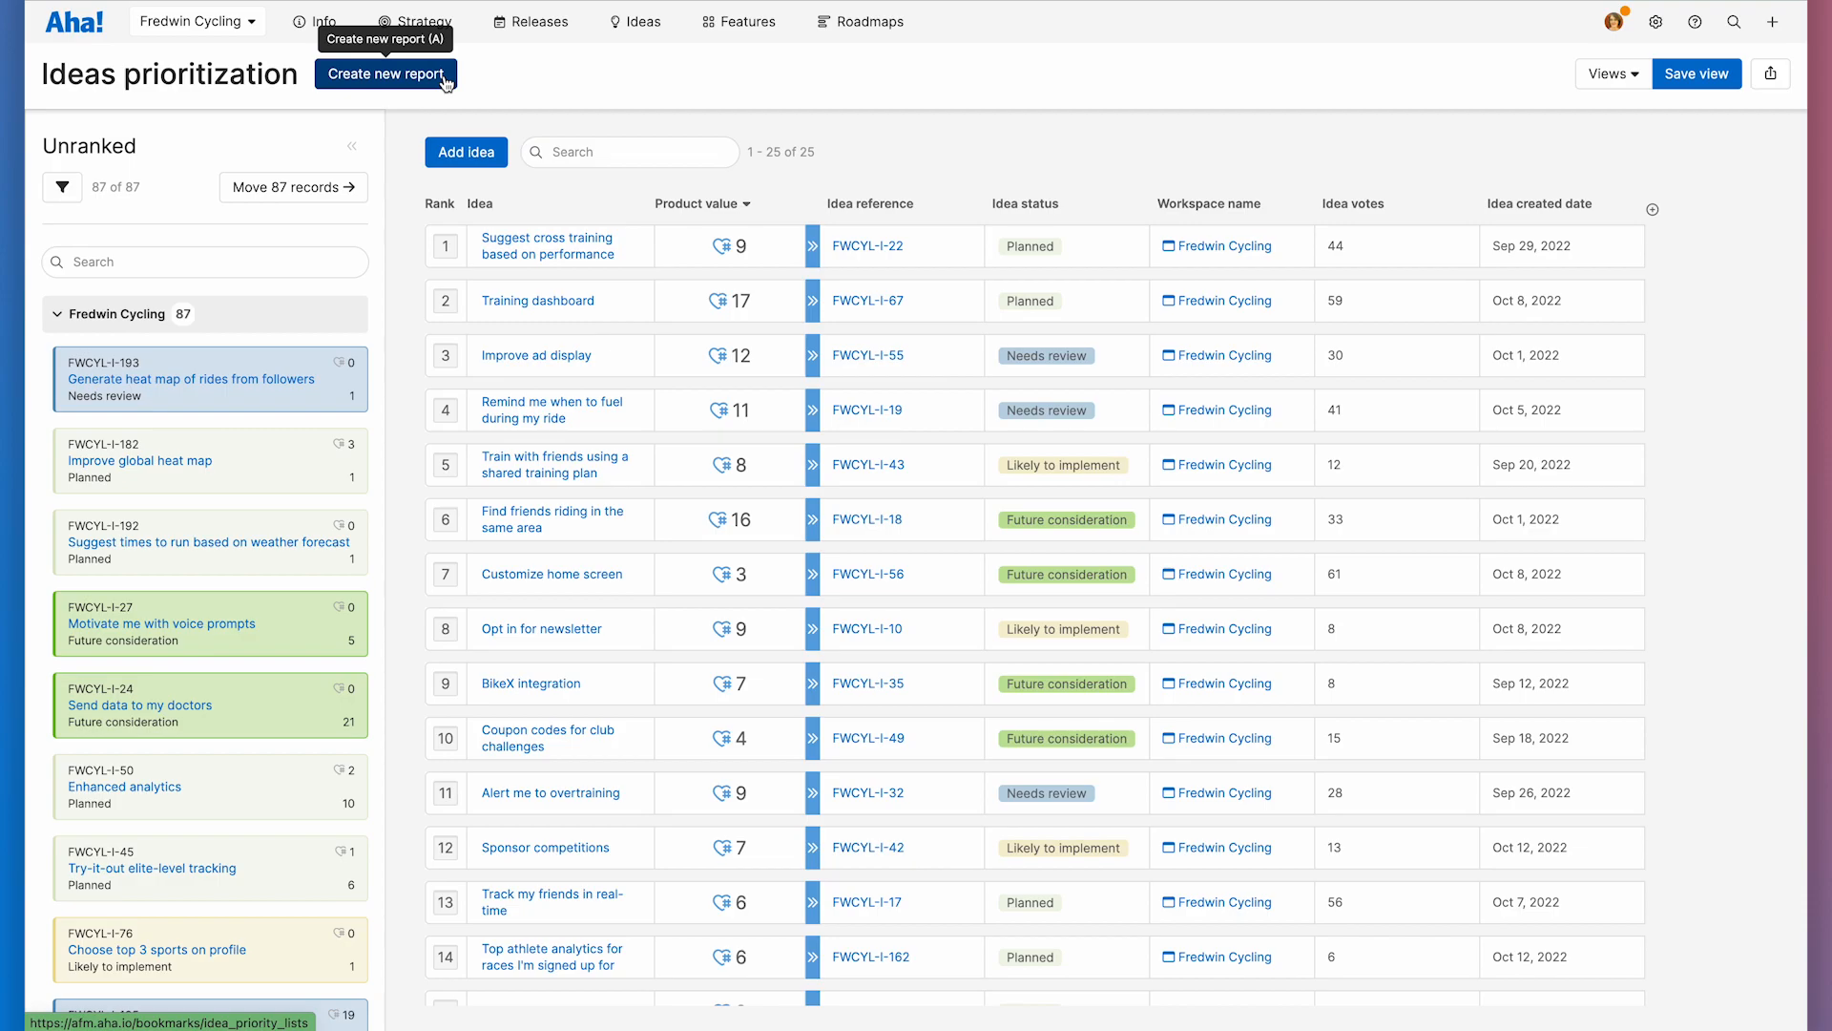
Step: Create a new prioritization report, confirming the warning to clear the current one
click(385, 75)
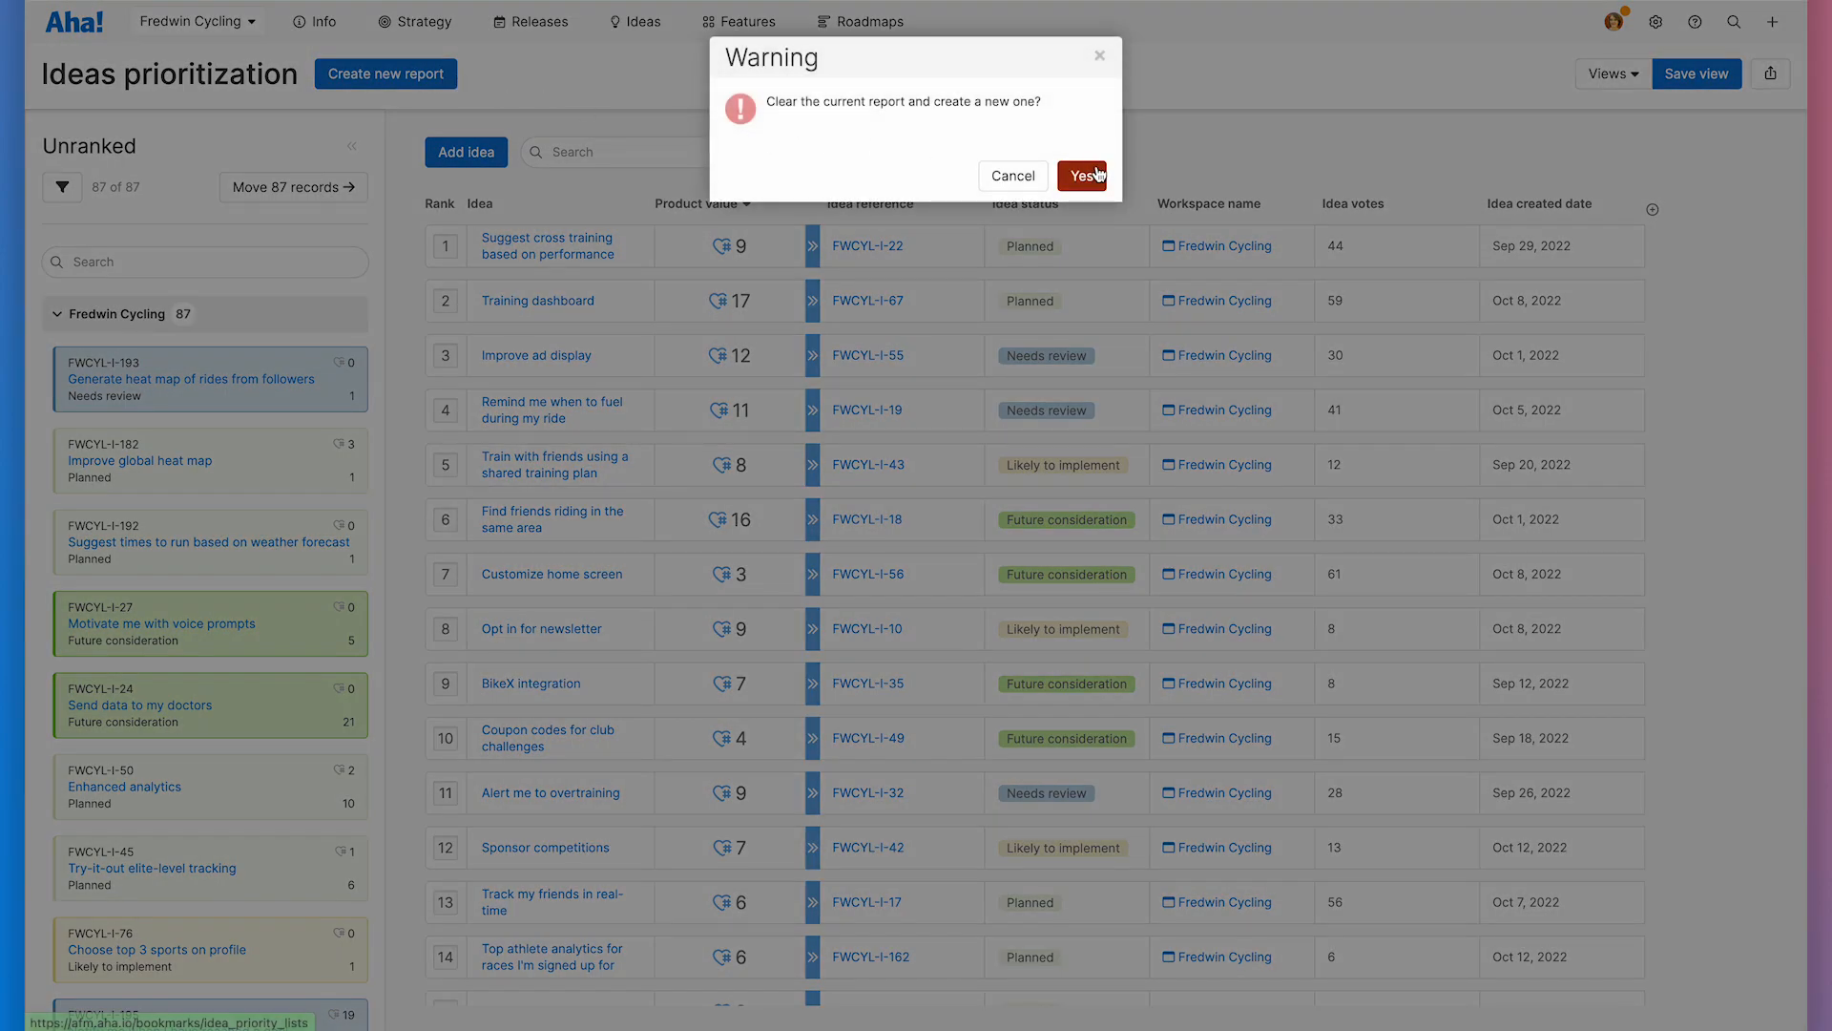
click(1080, 175)
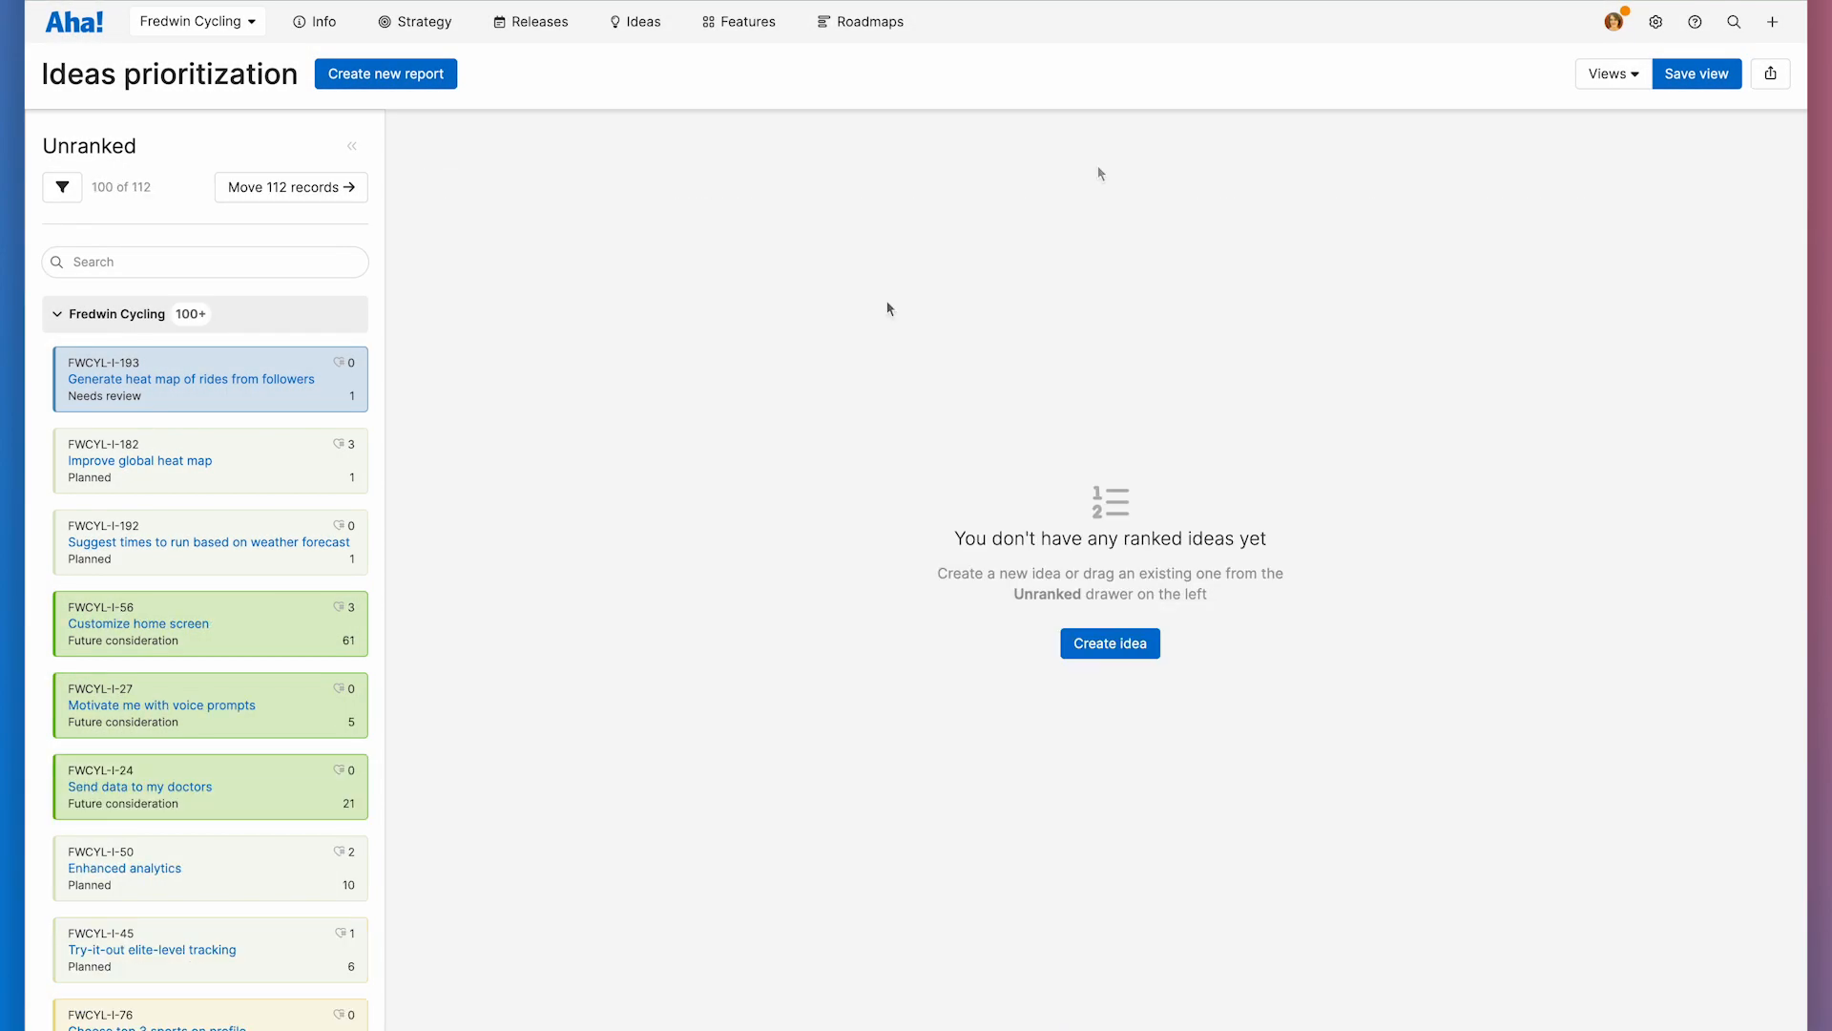
Step: Filter the unranked ideas to Idea status Needs review
click(61, 187)
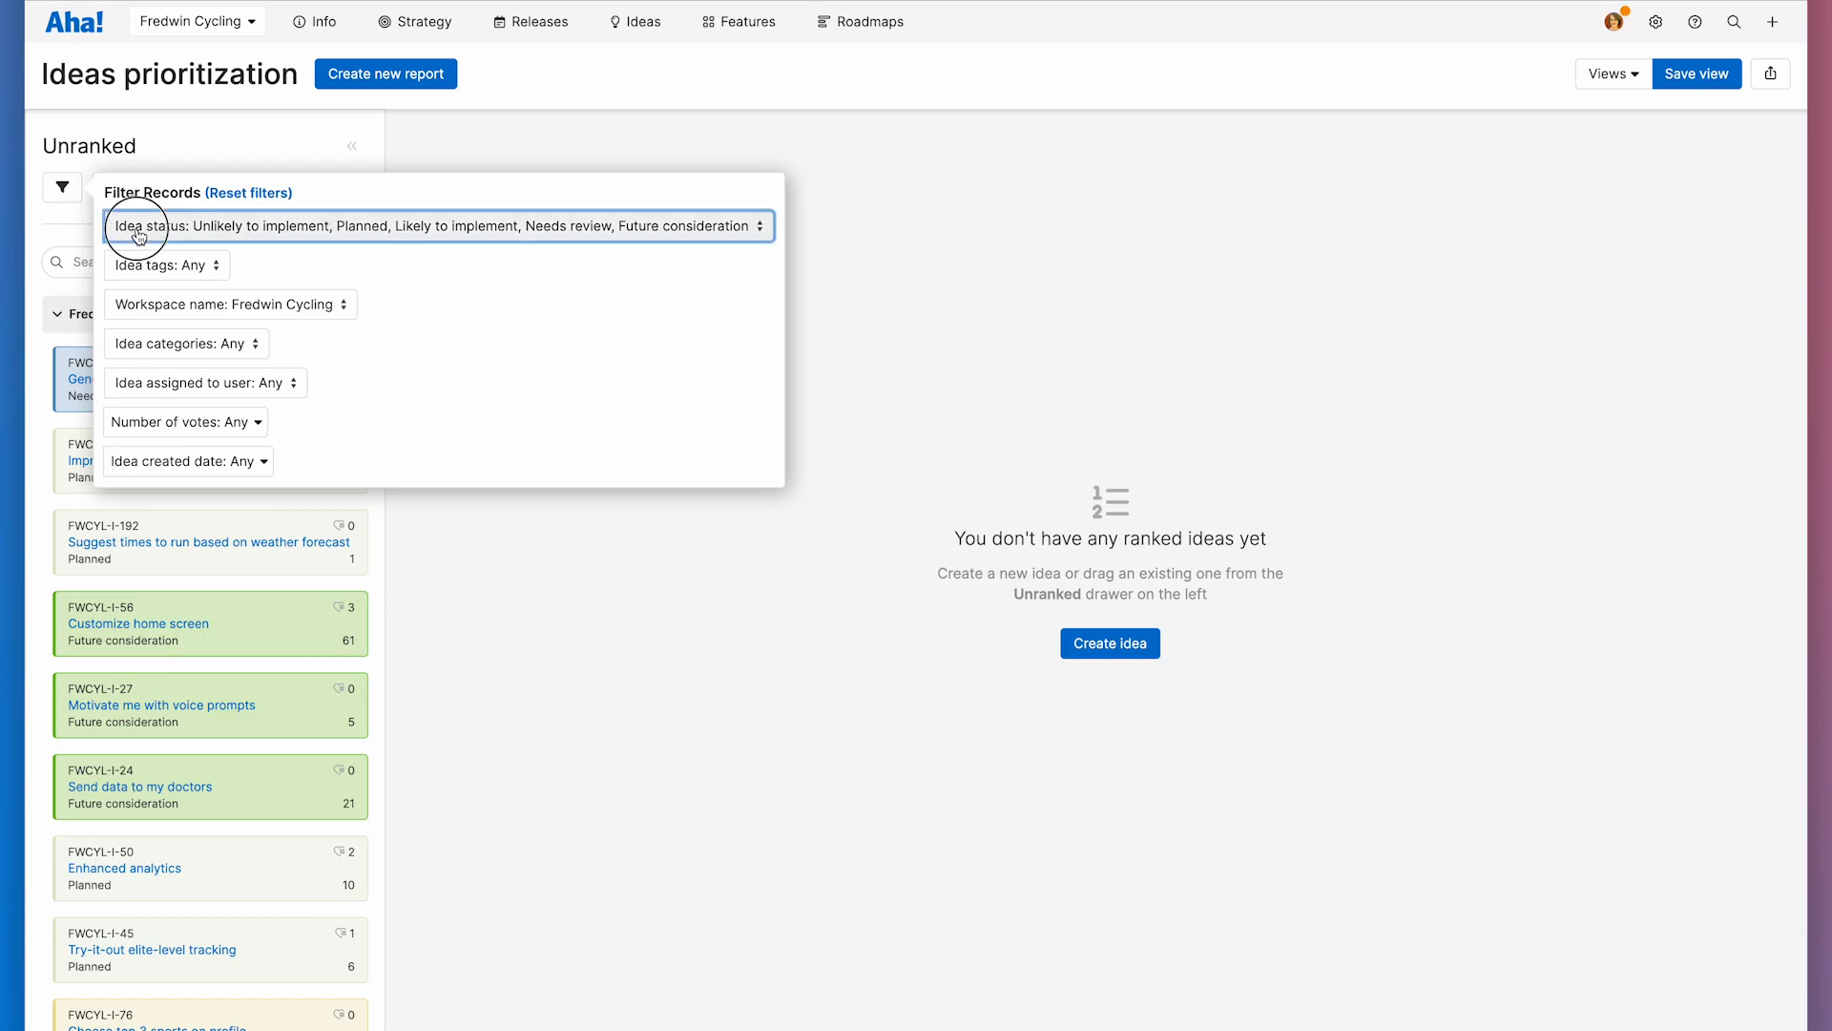
click(439, 225)
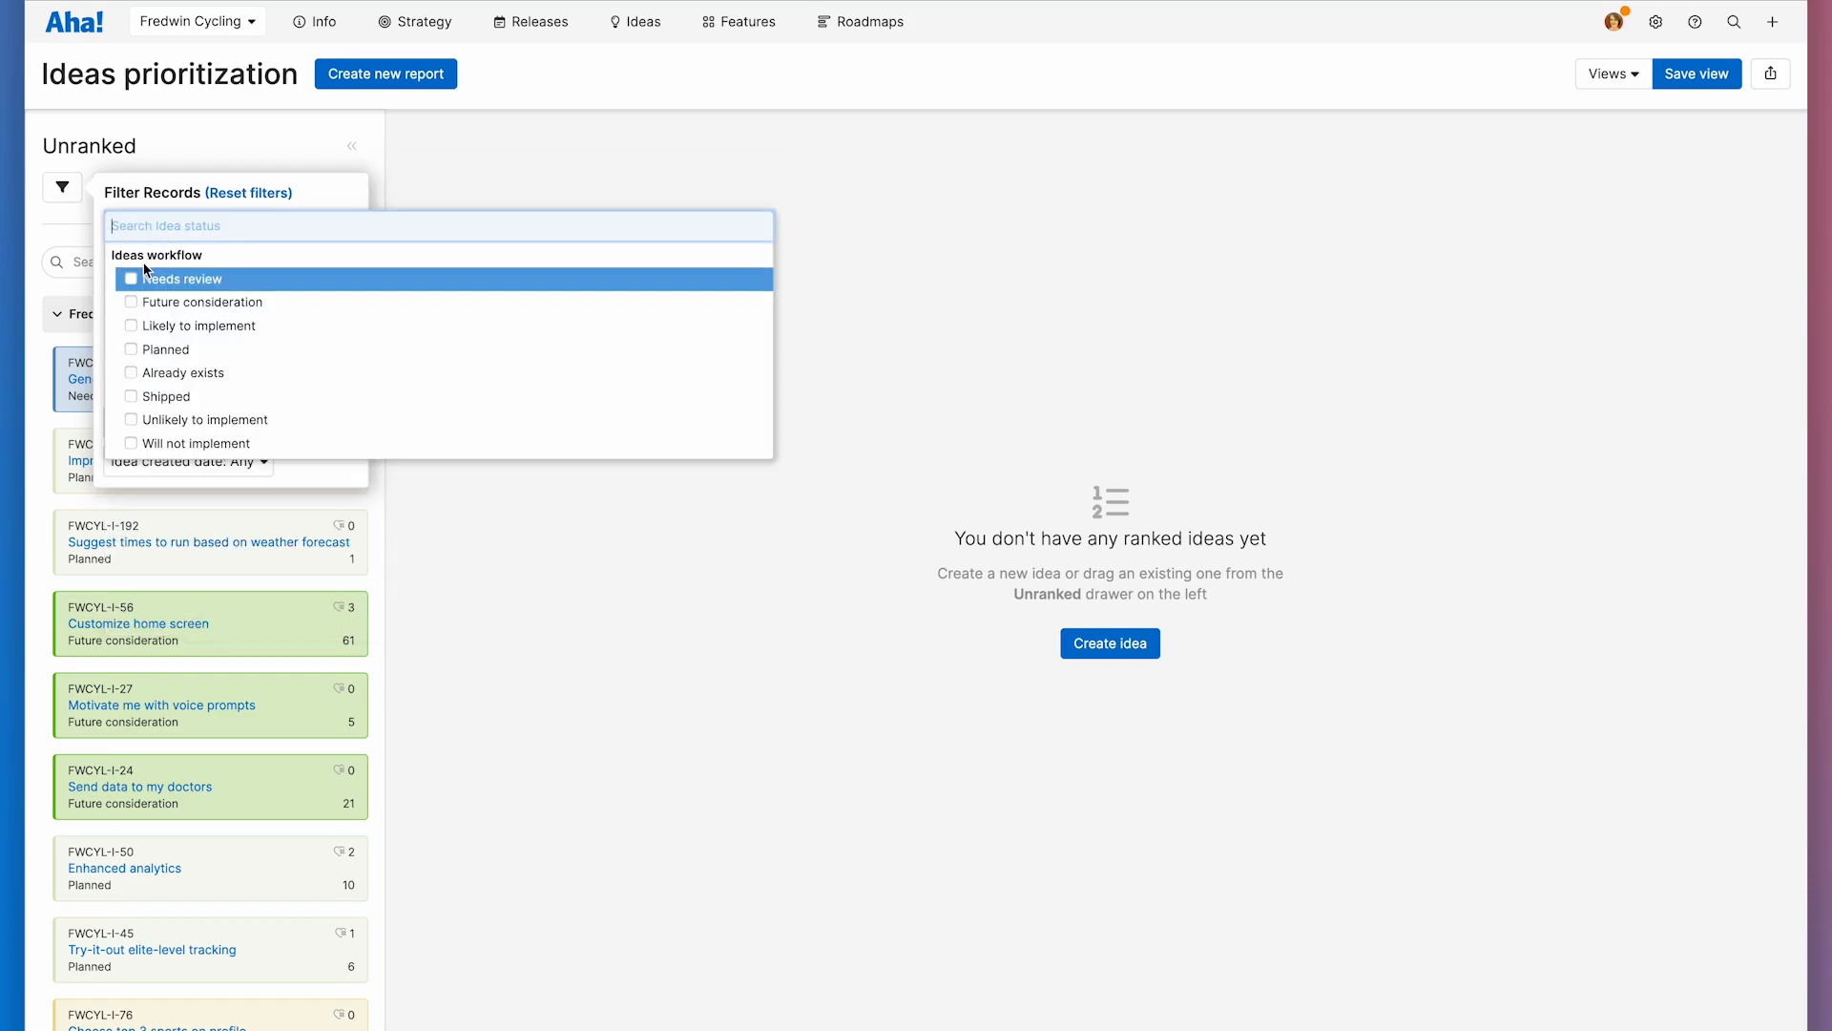
click(174, 278)
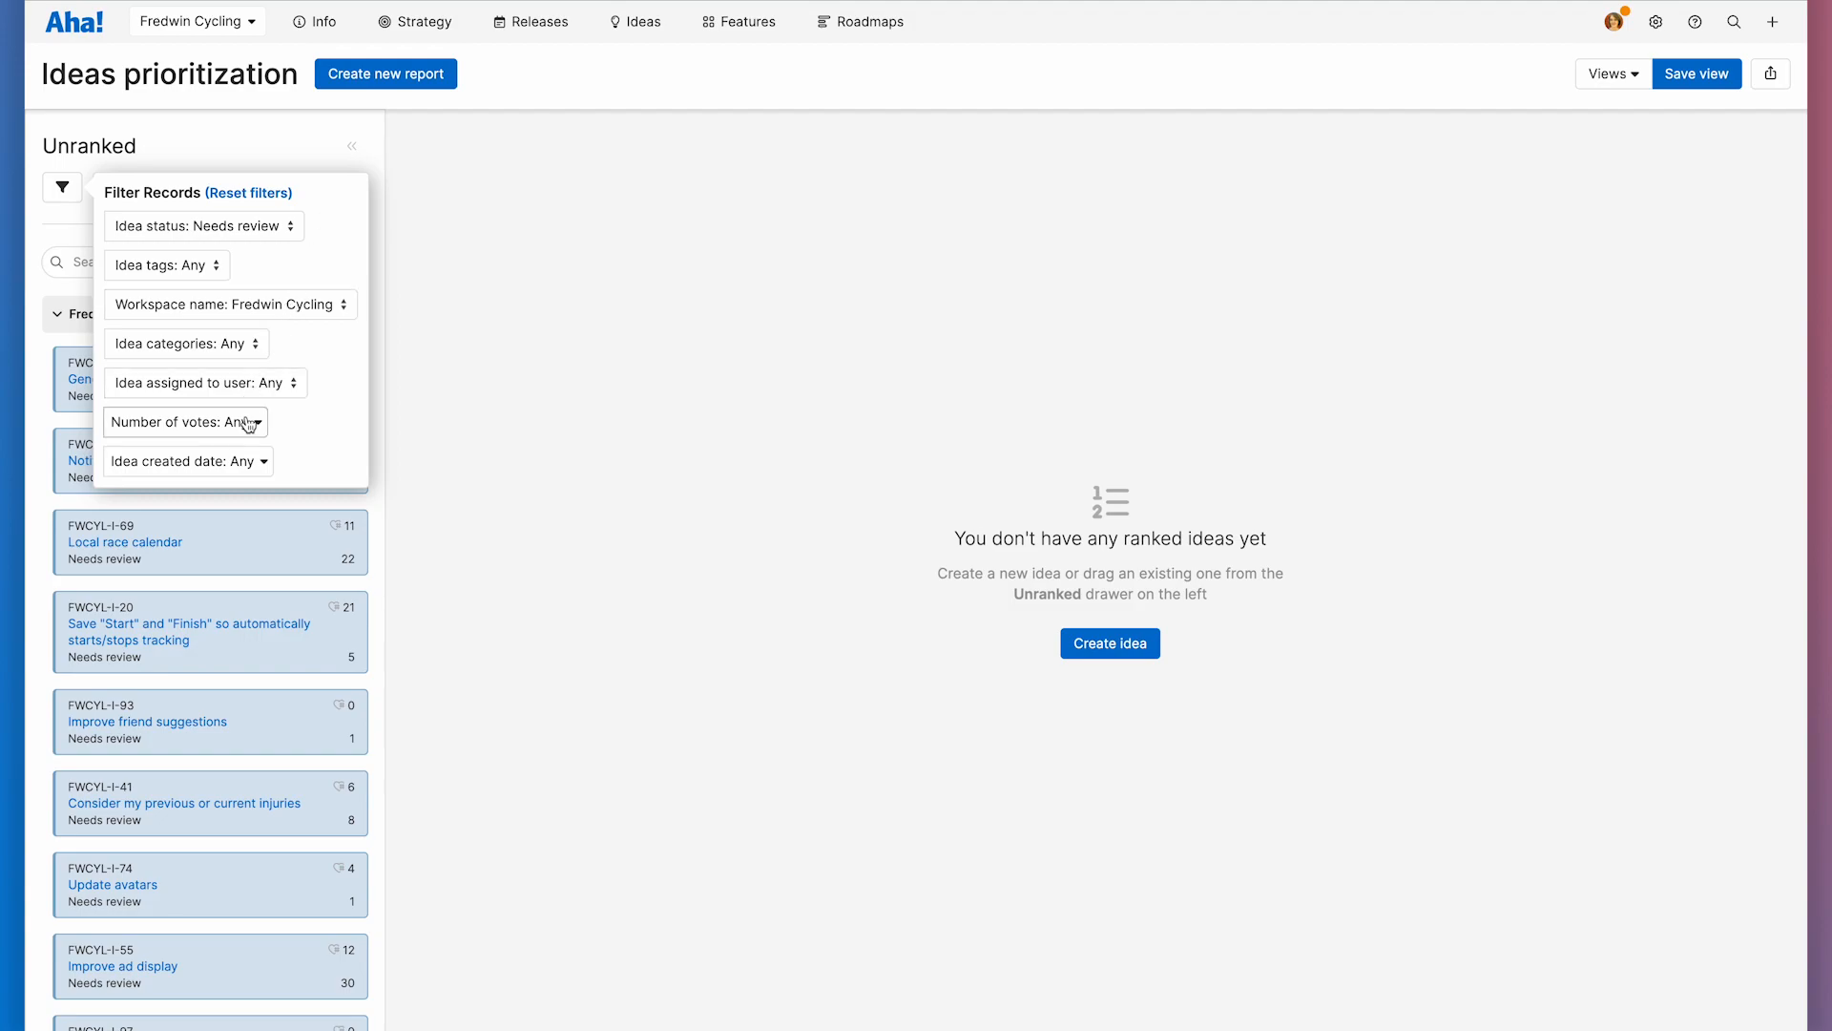
Step: Require Number of votes greater than 10, apply, and move all seven filtered ideas into the ranking
click(185, 421)
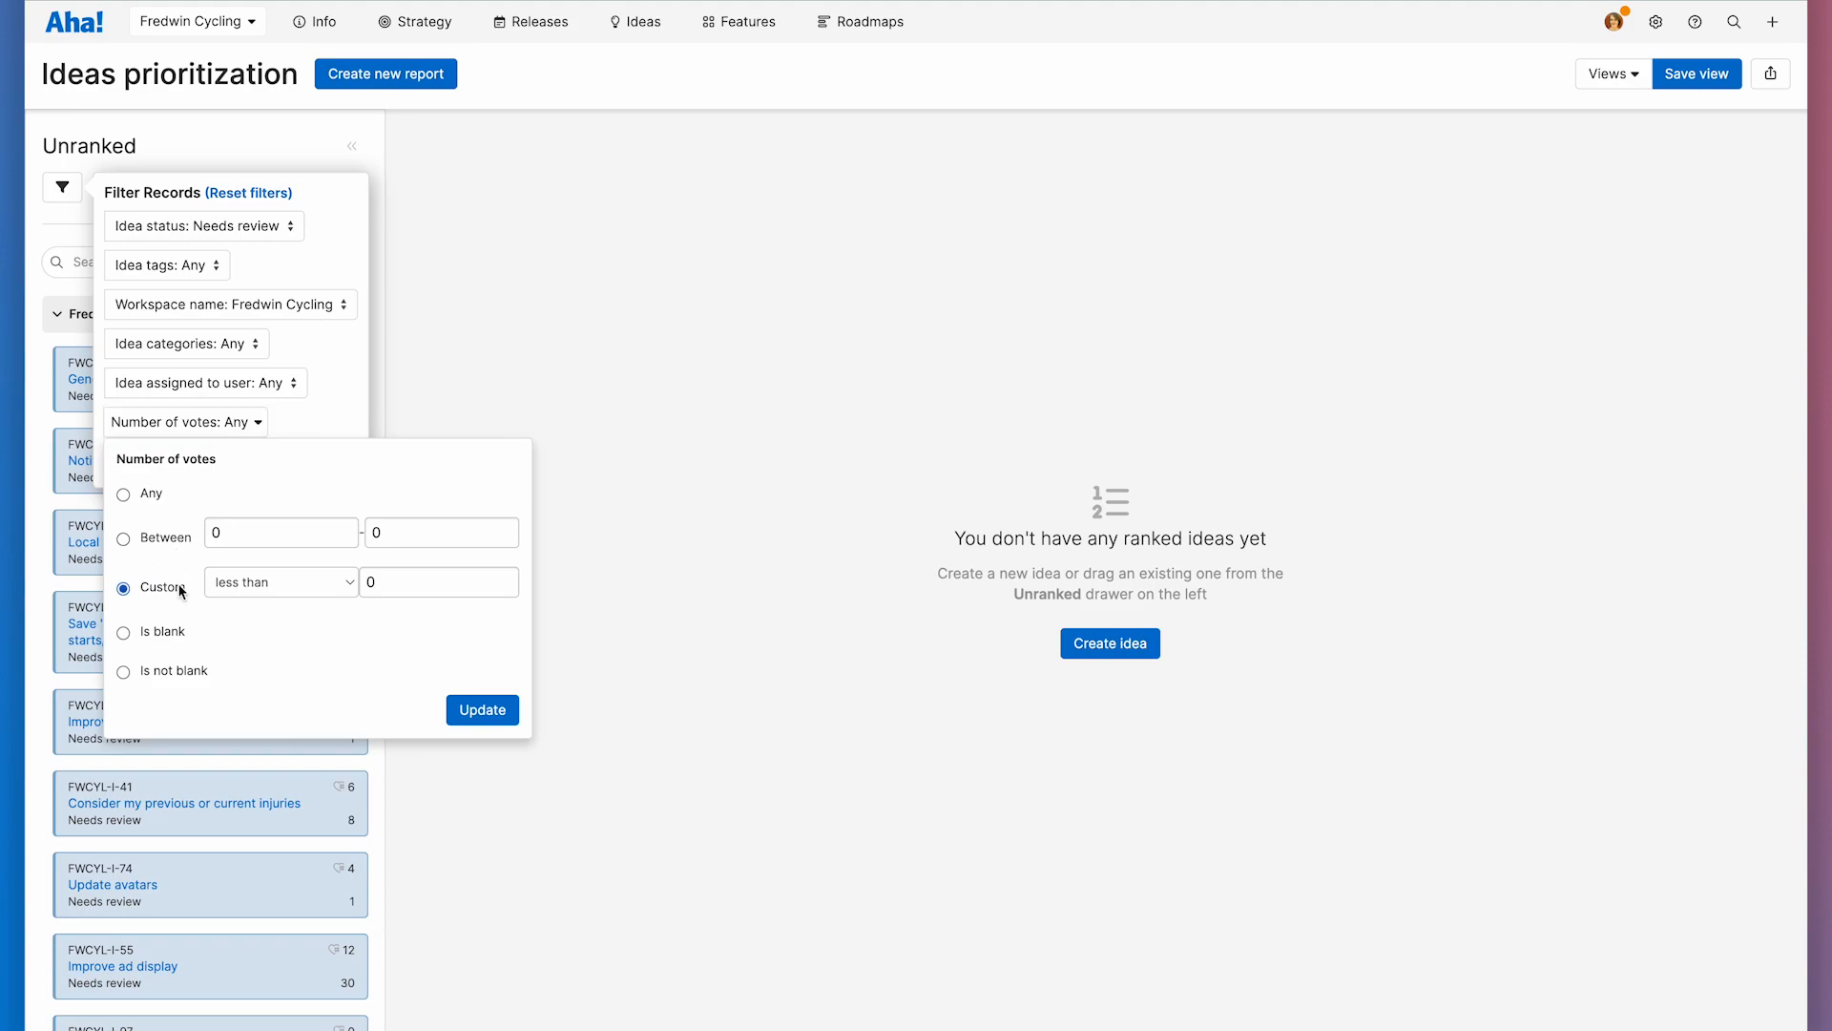
click(281, 582)
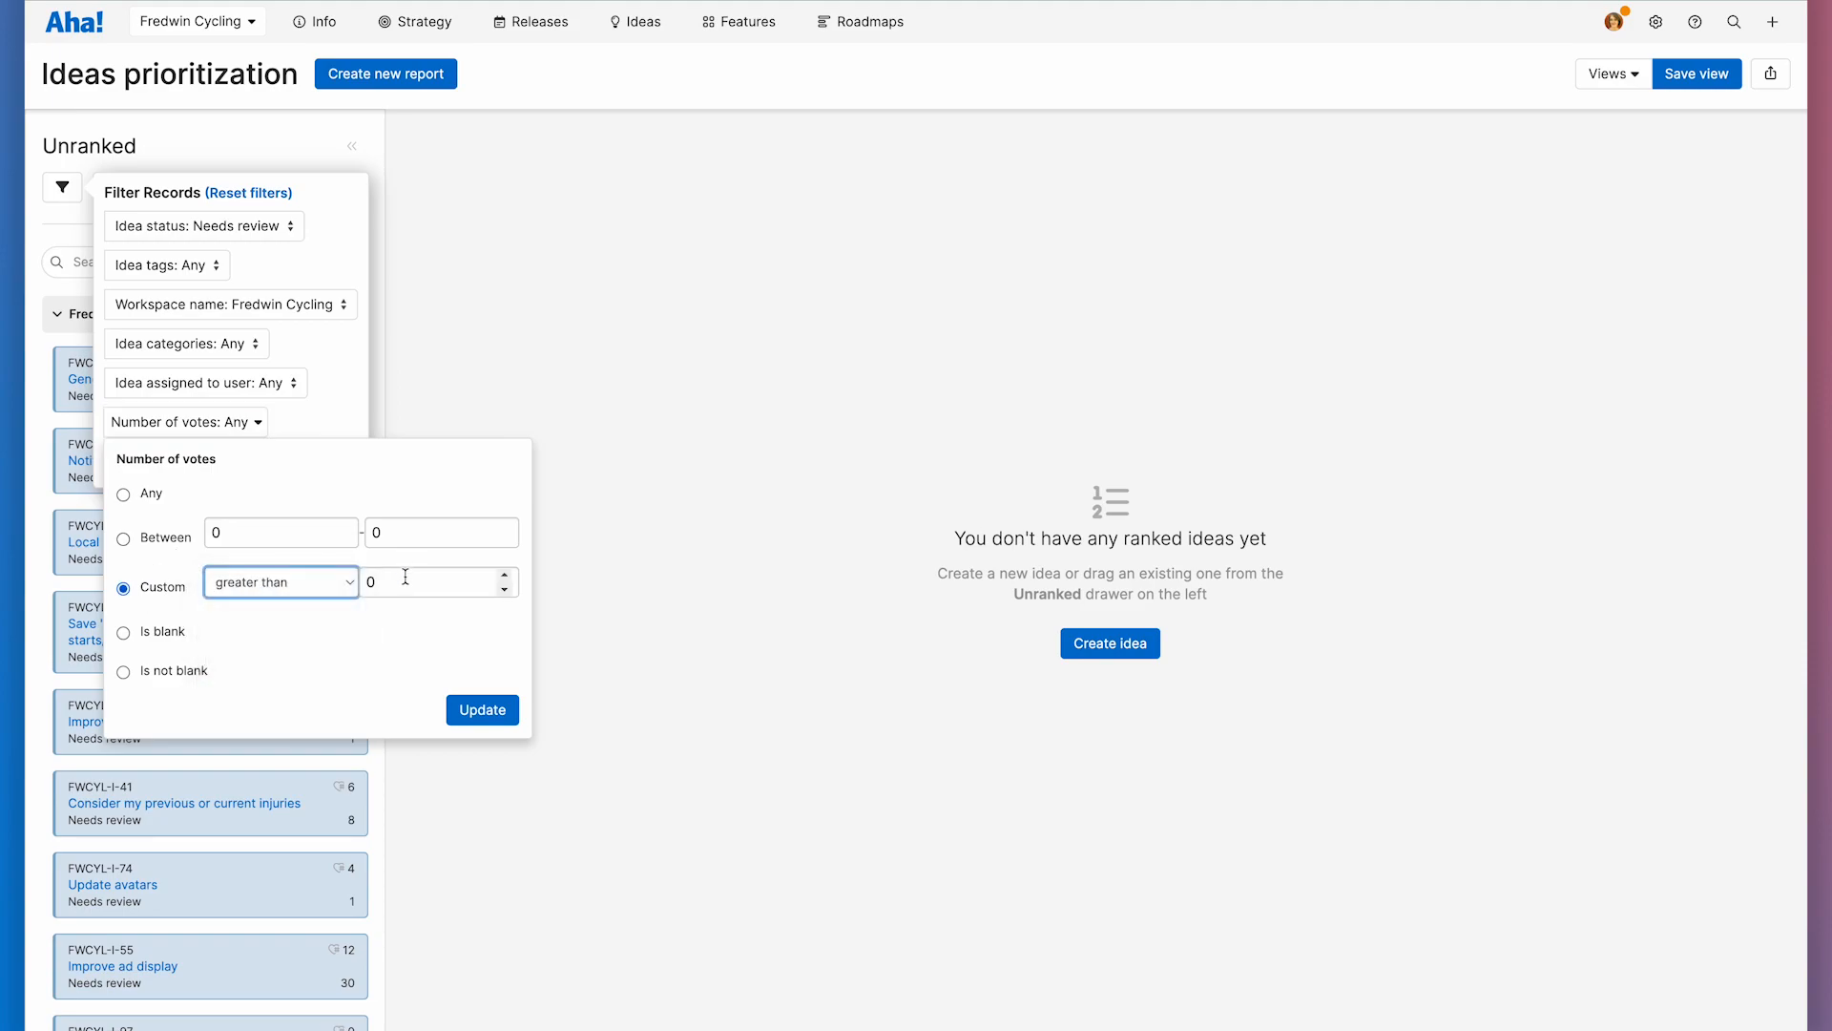
text(10)
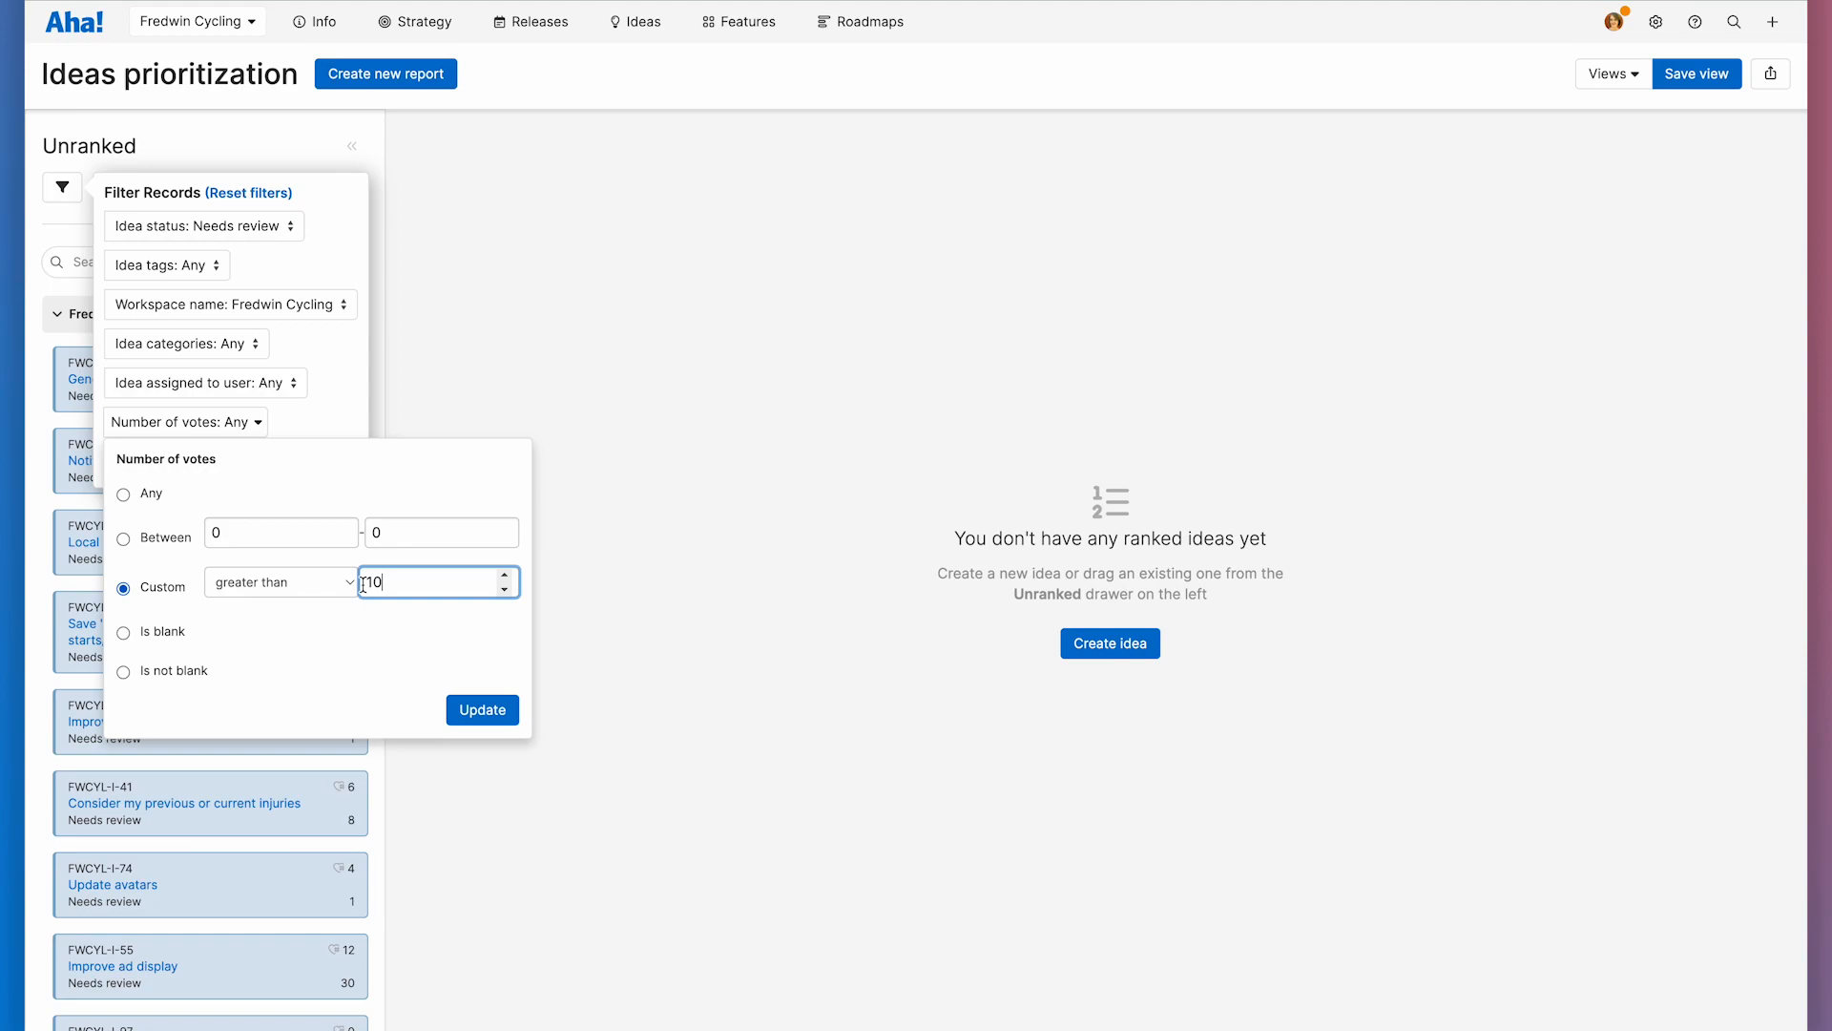
click(481, 710)
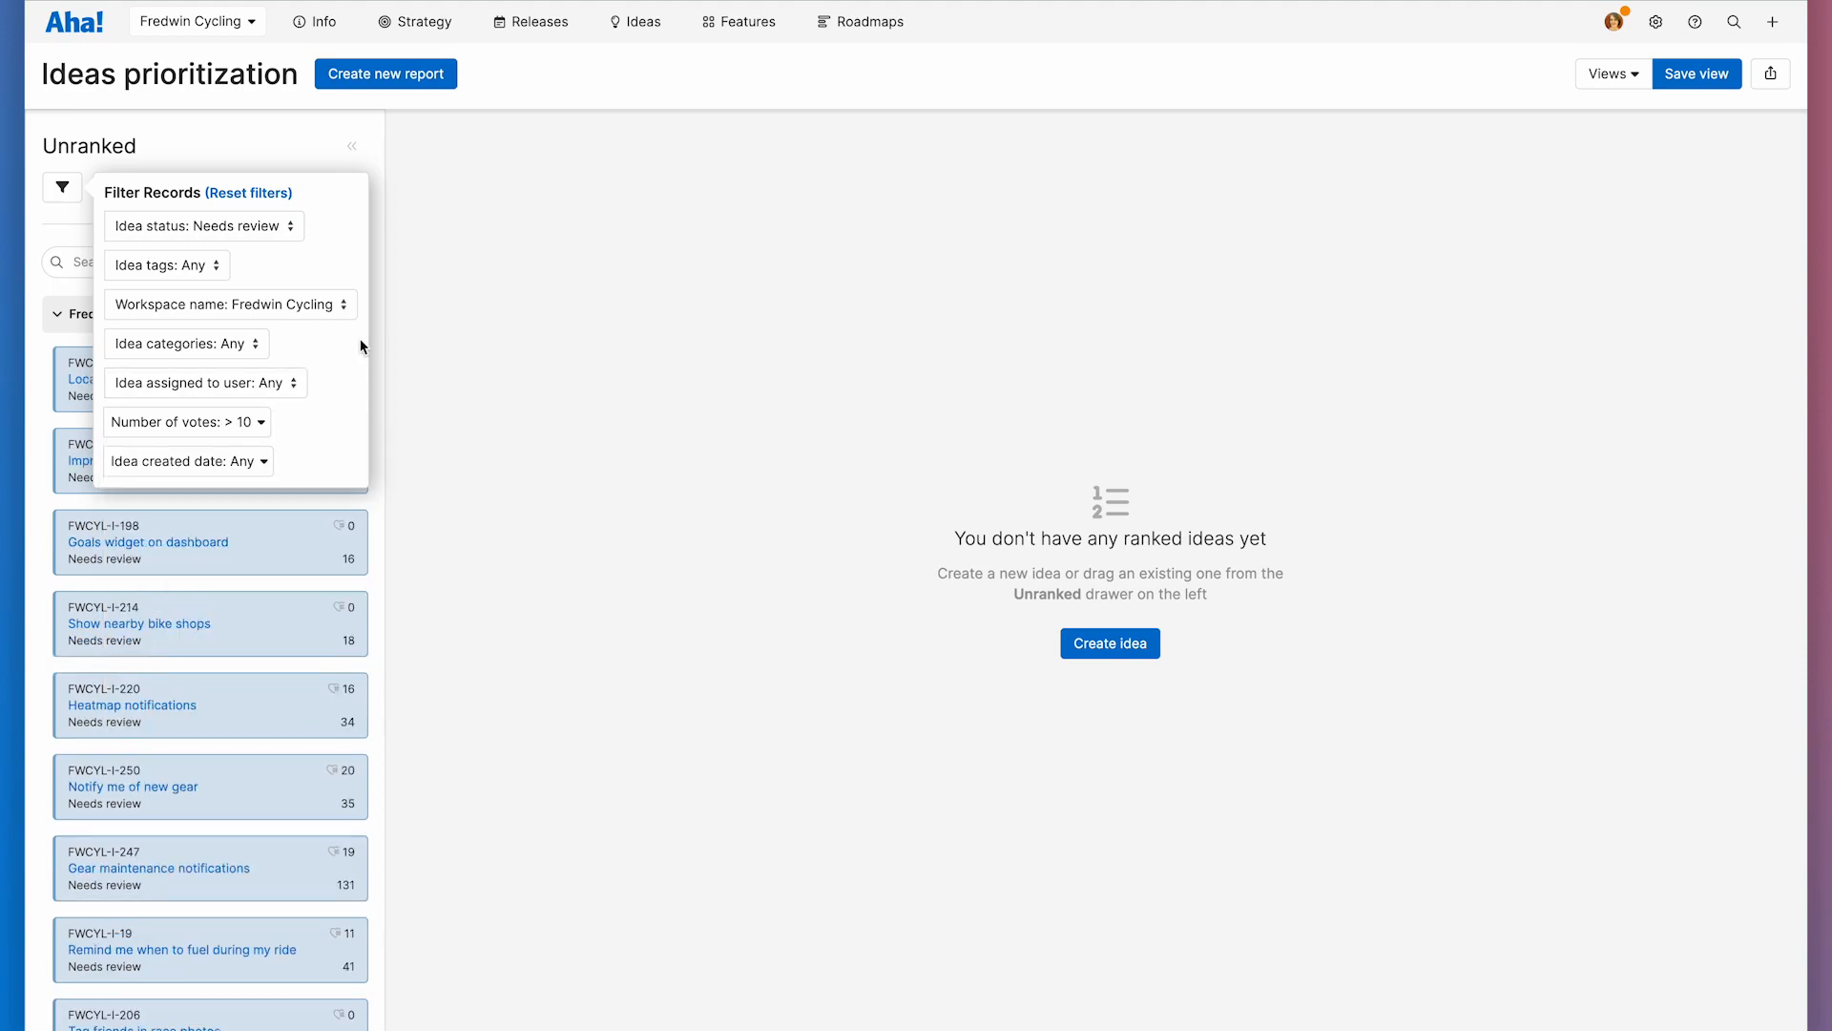
mouse_move(355, 346)
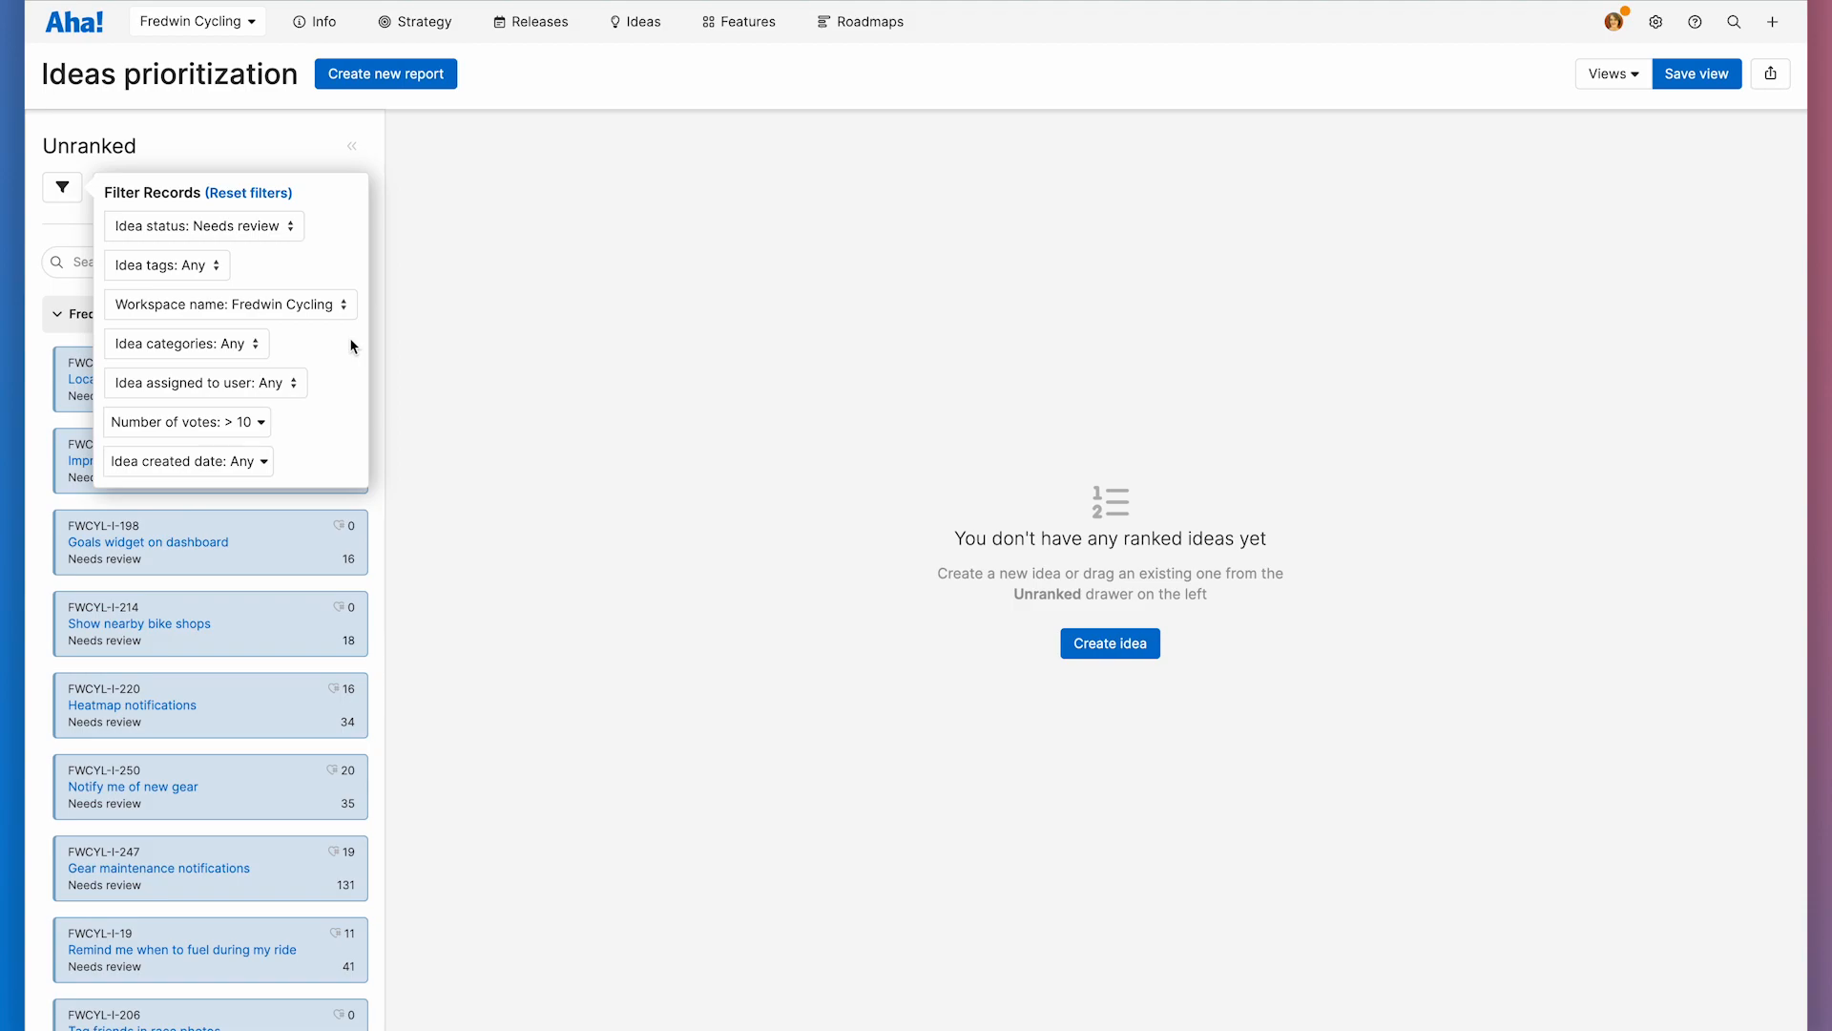
click(185, 341)
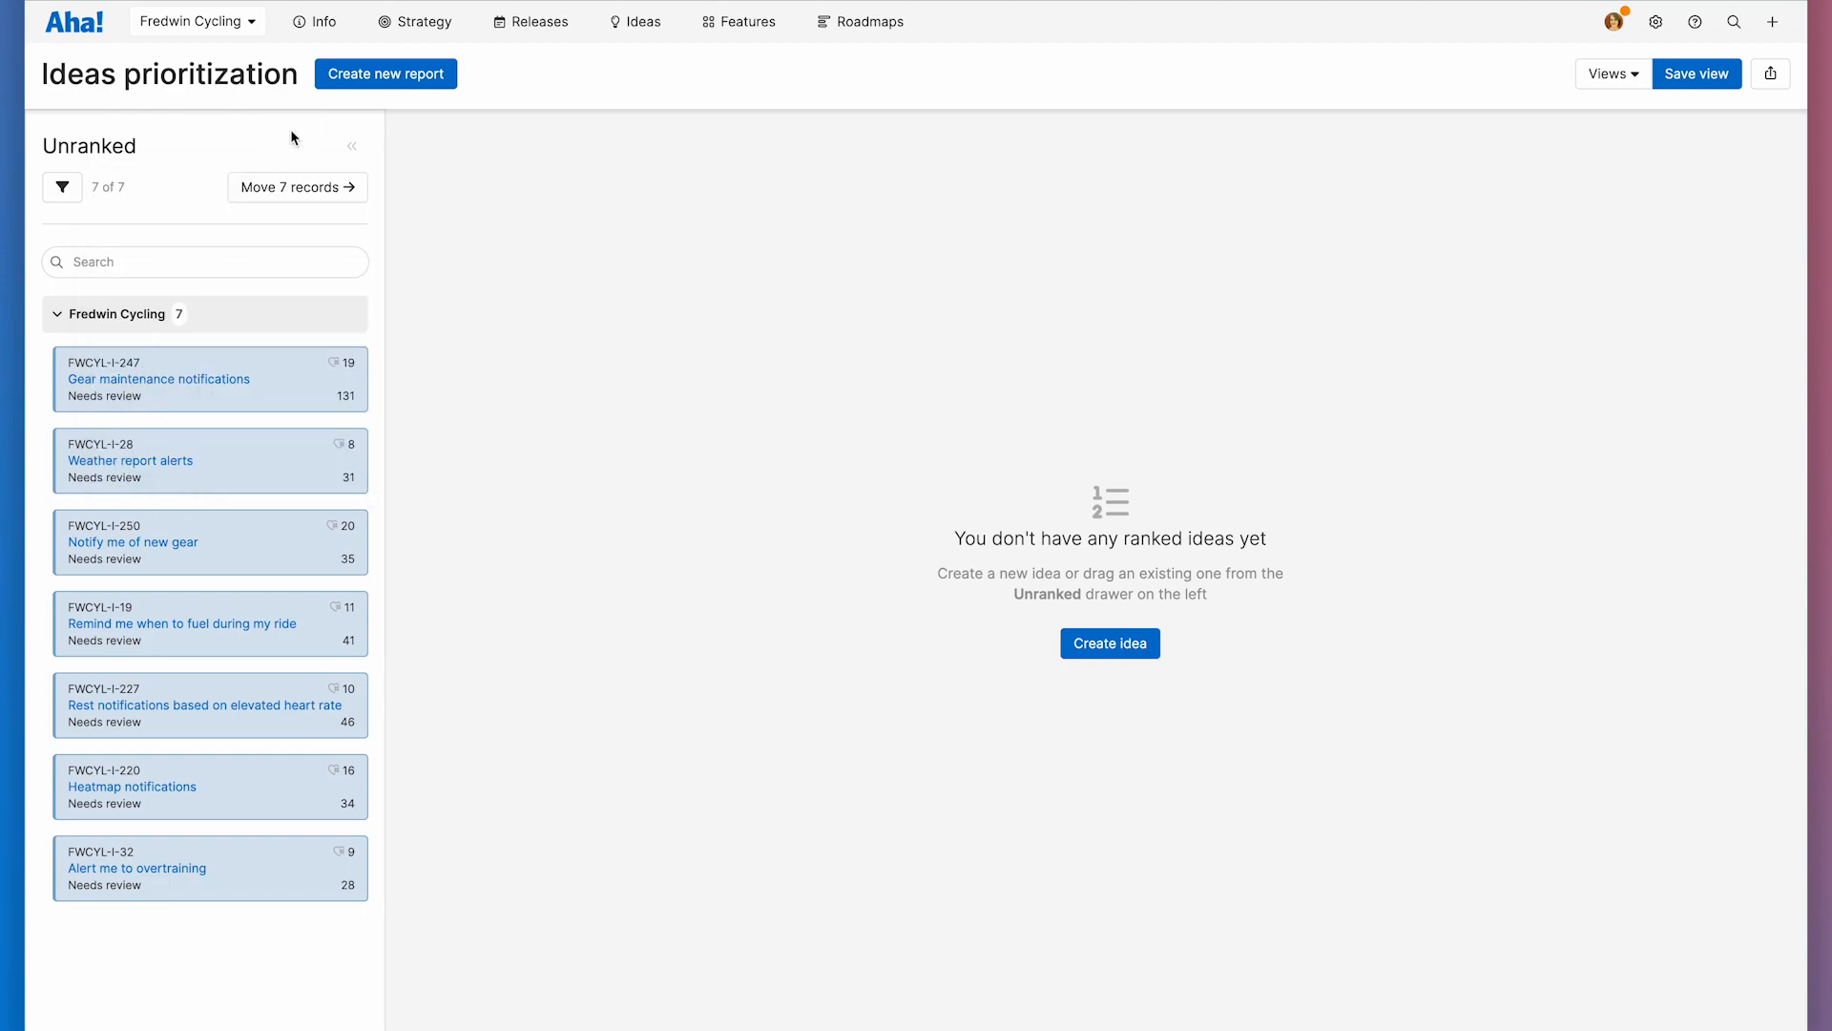
click(298, 187)
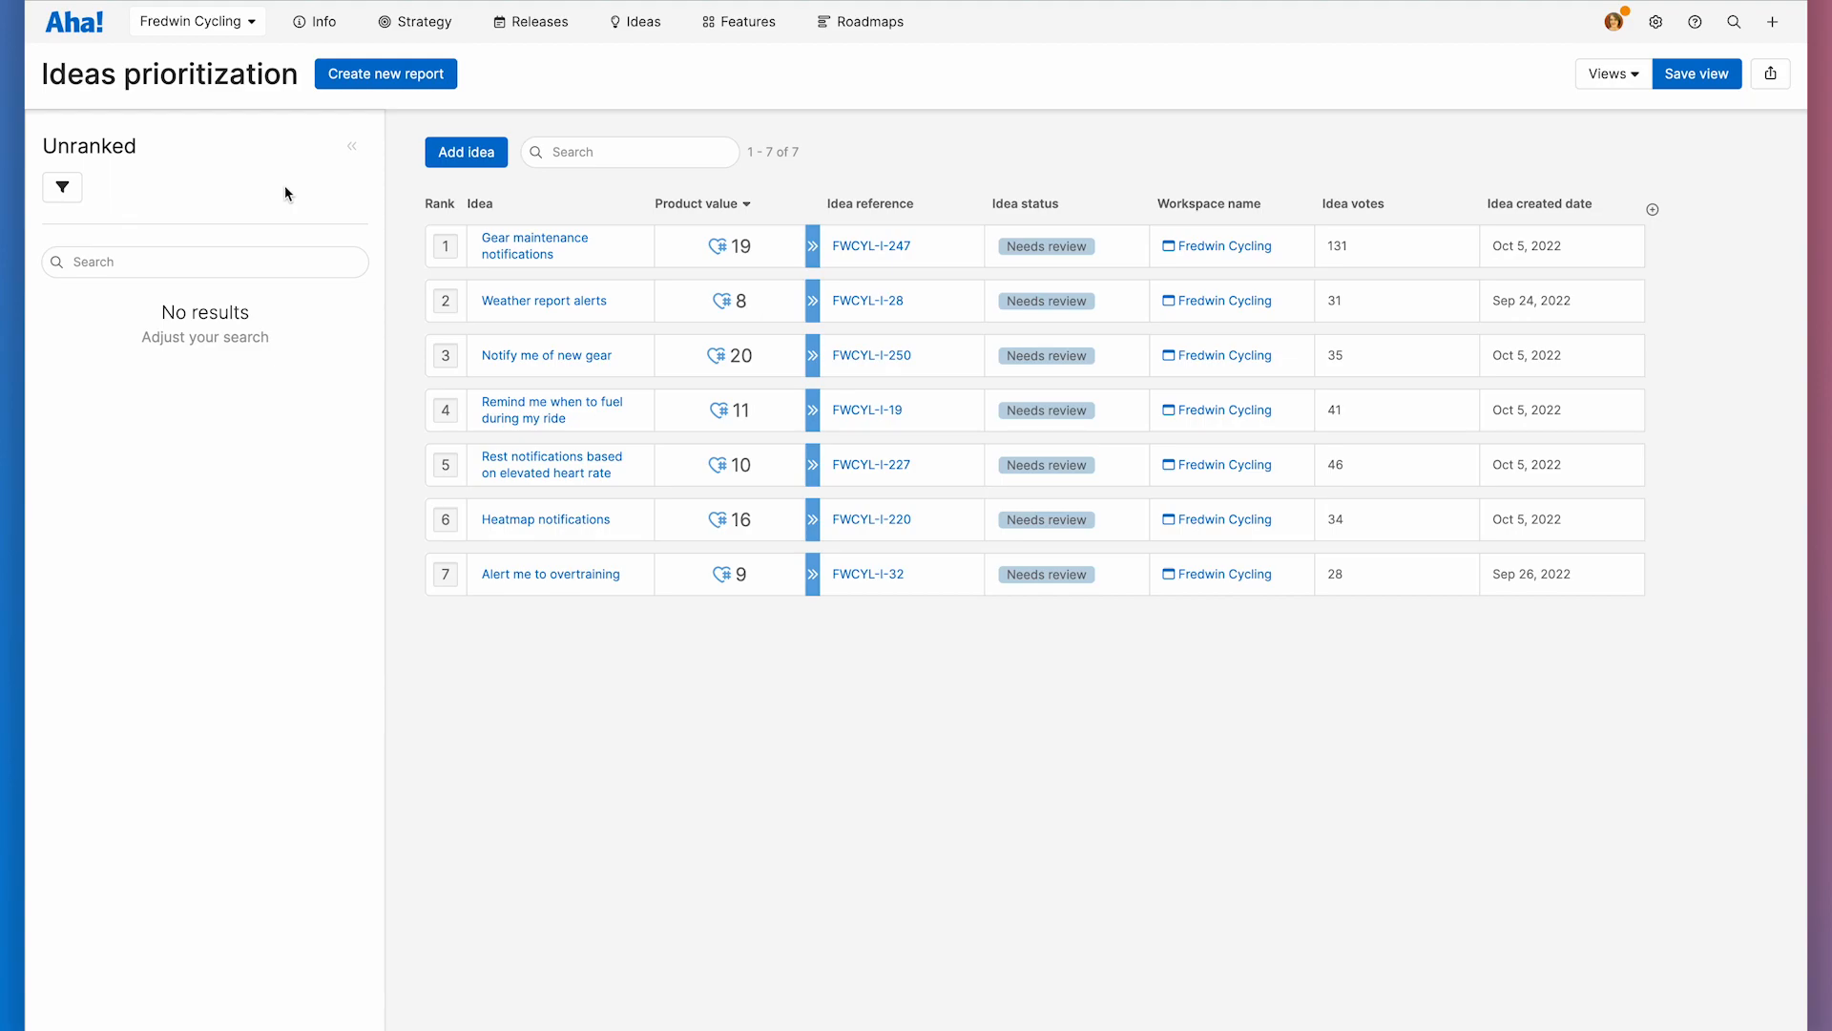
Step: Reorder the ranked rows, then sort the seven ideas by product value, highest first
drag(561, 409, 561, 355)
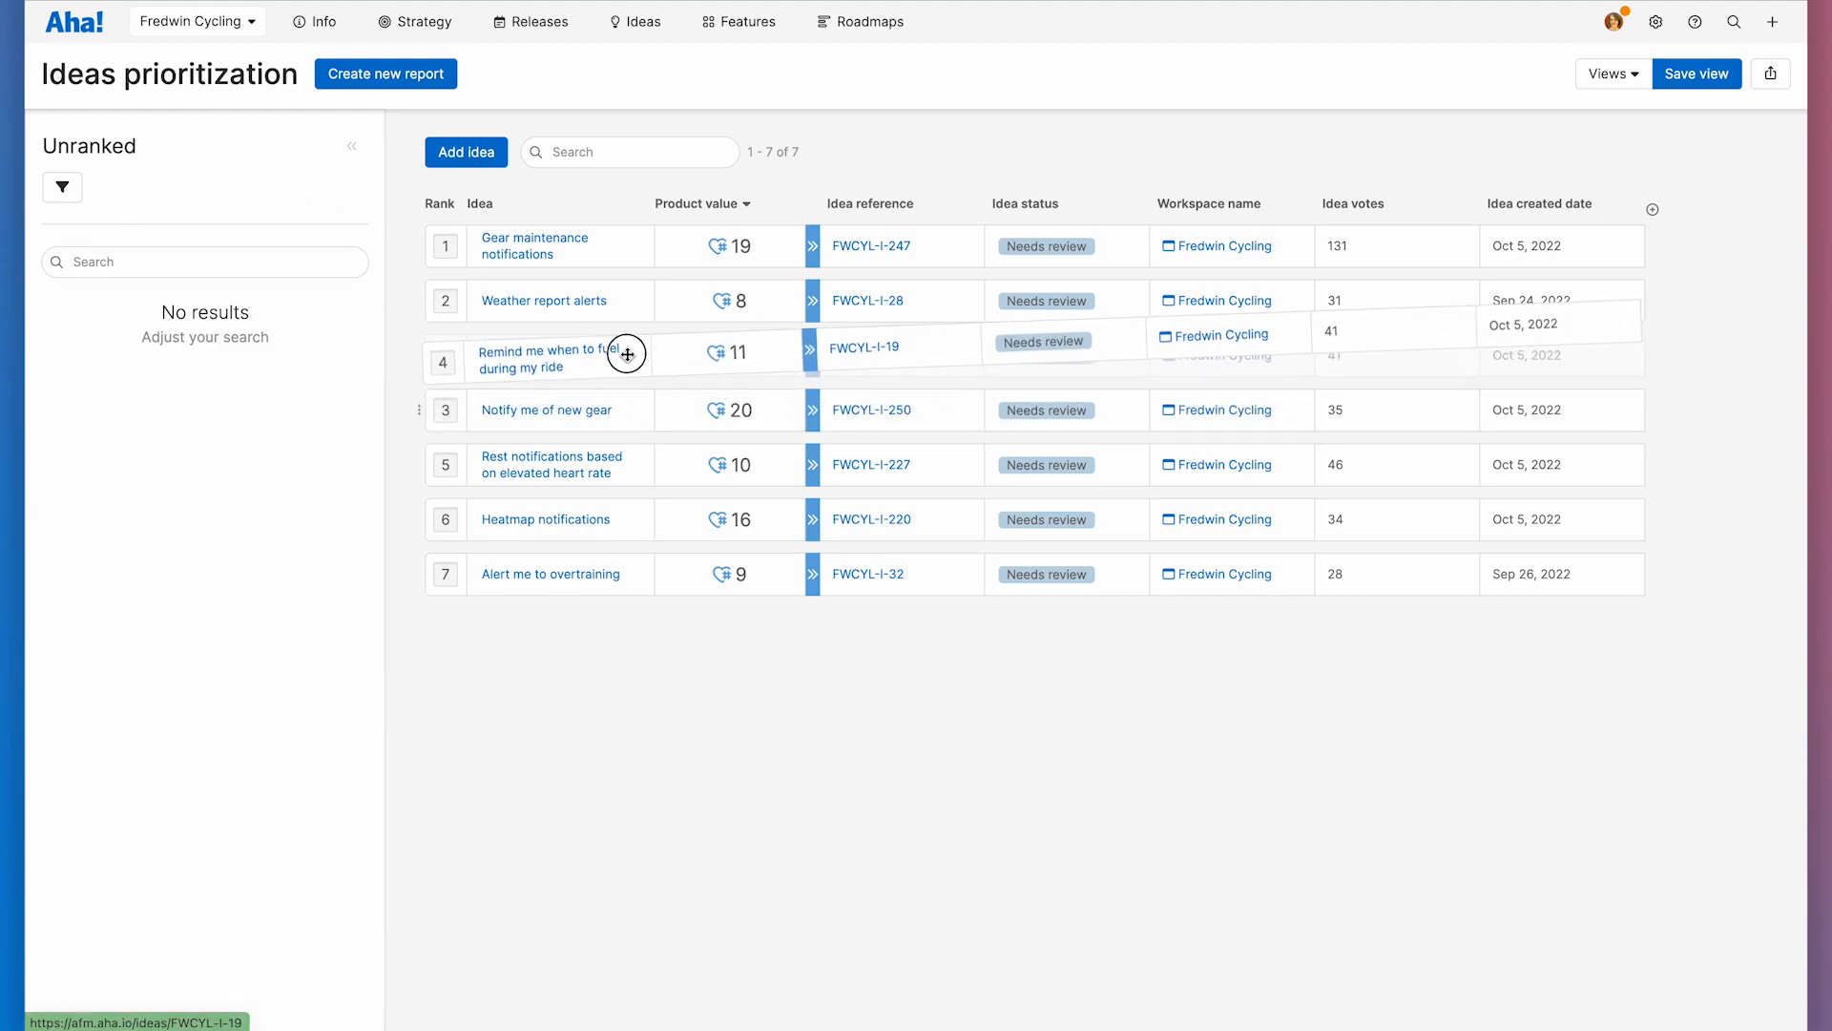
drag(626, 355, 731, 445)
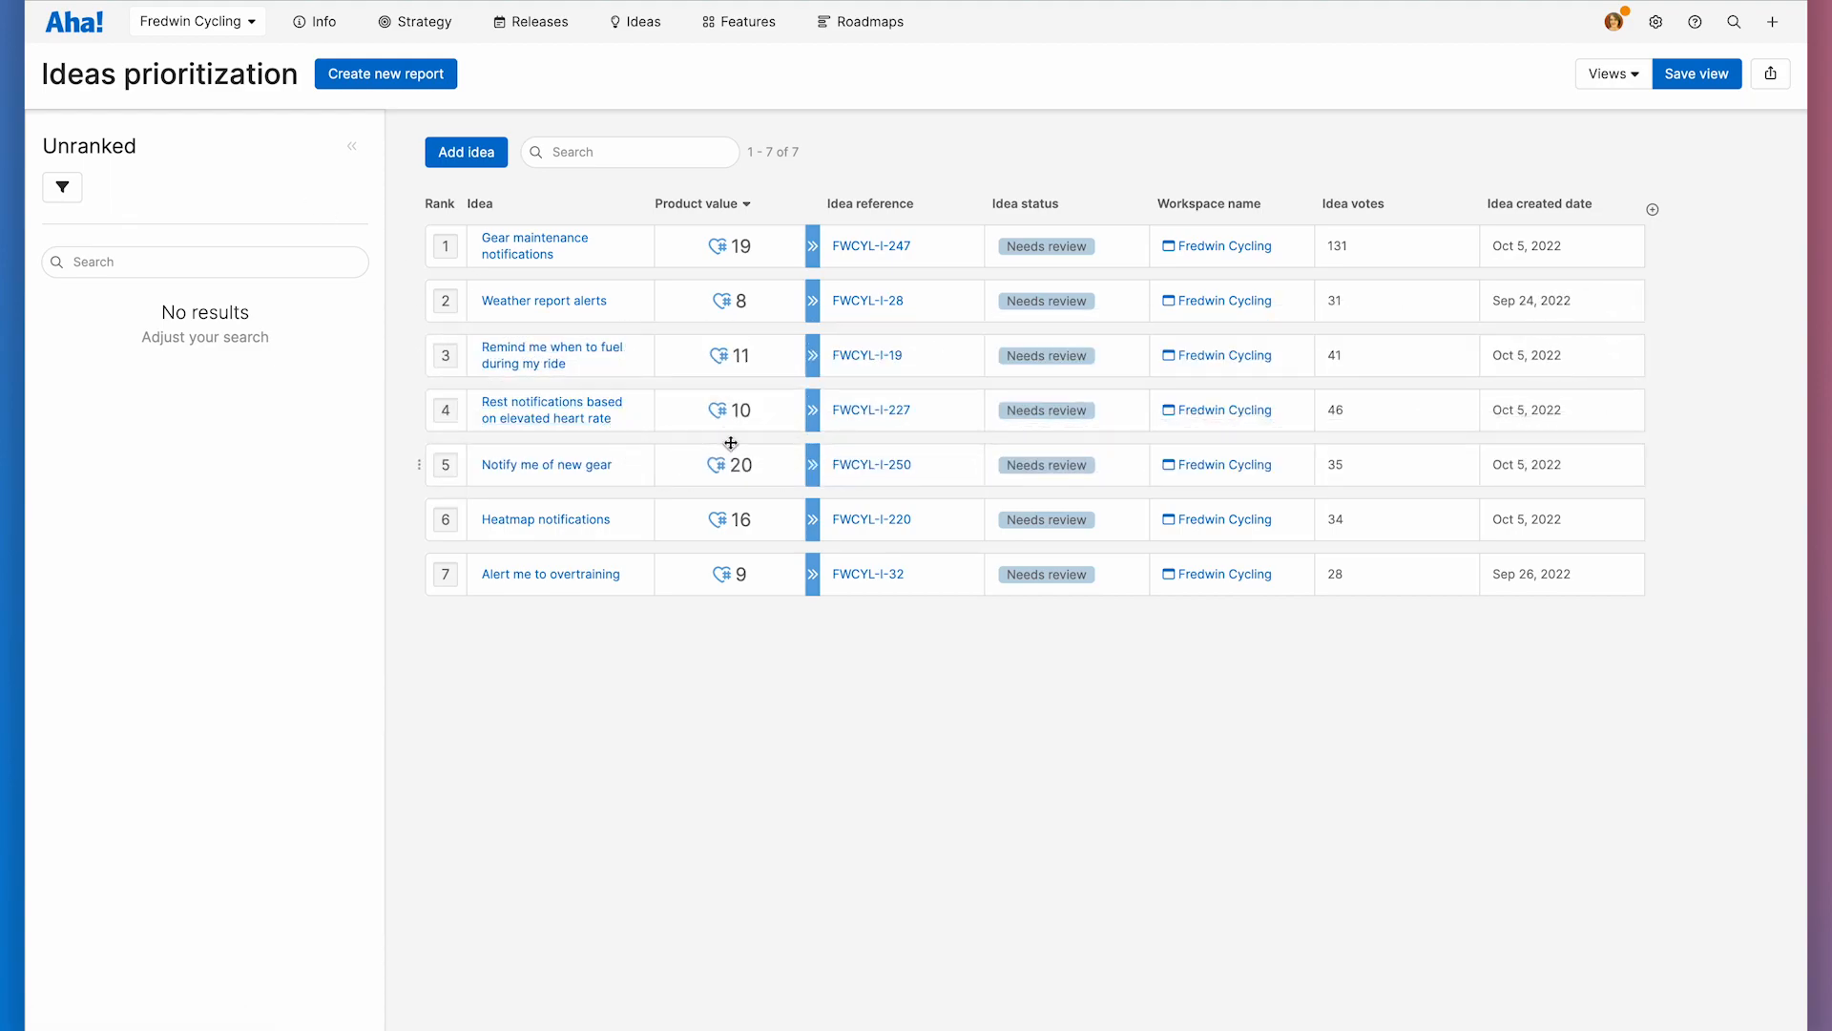
click(1696, 75)
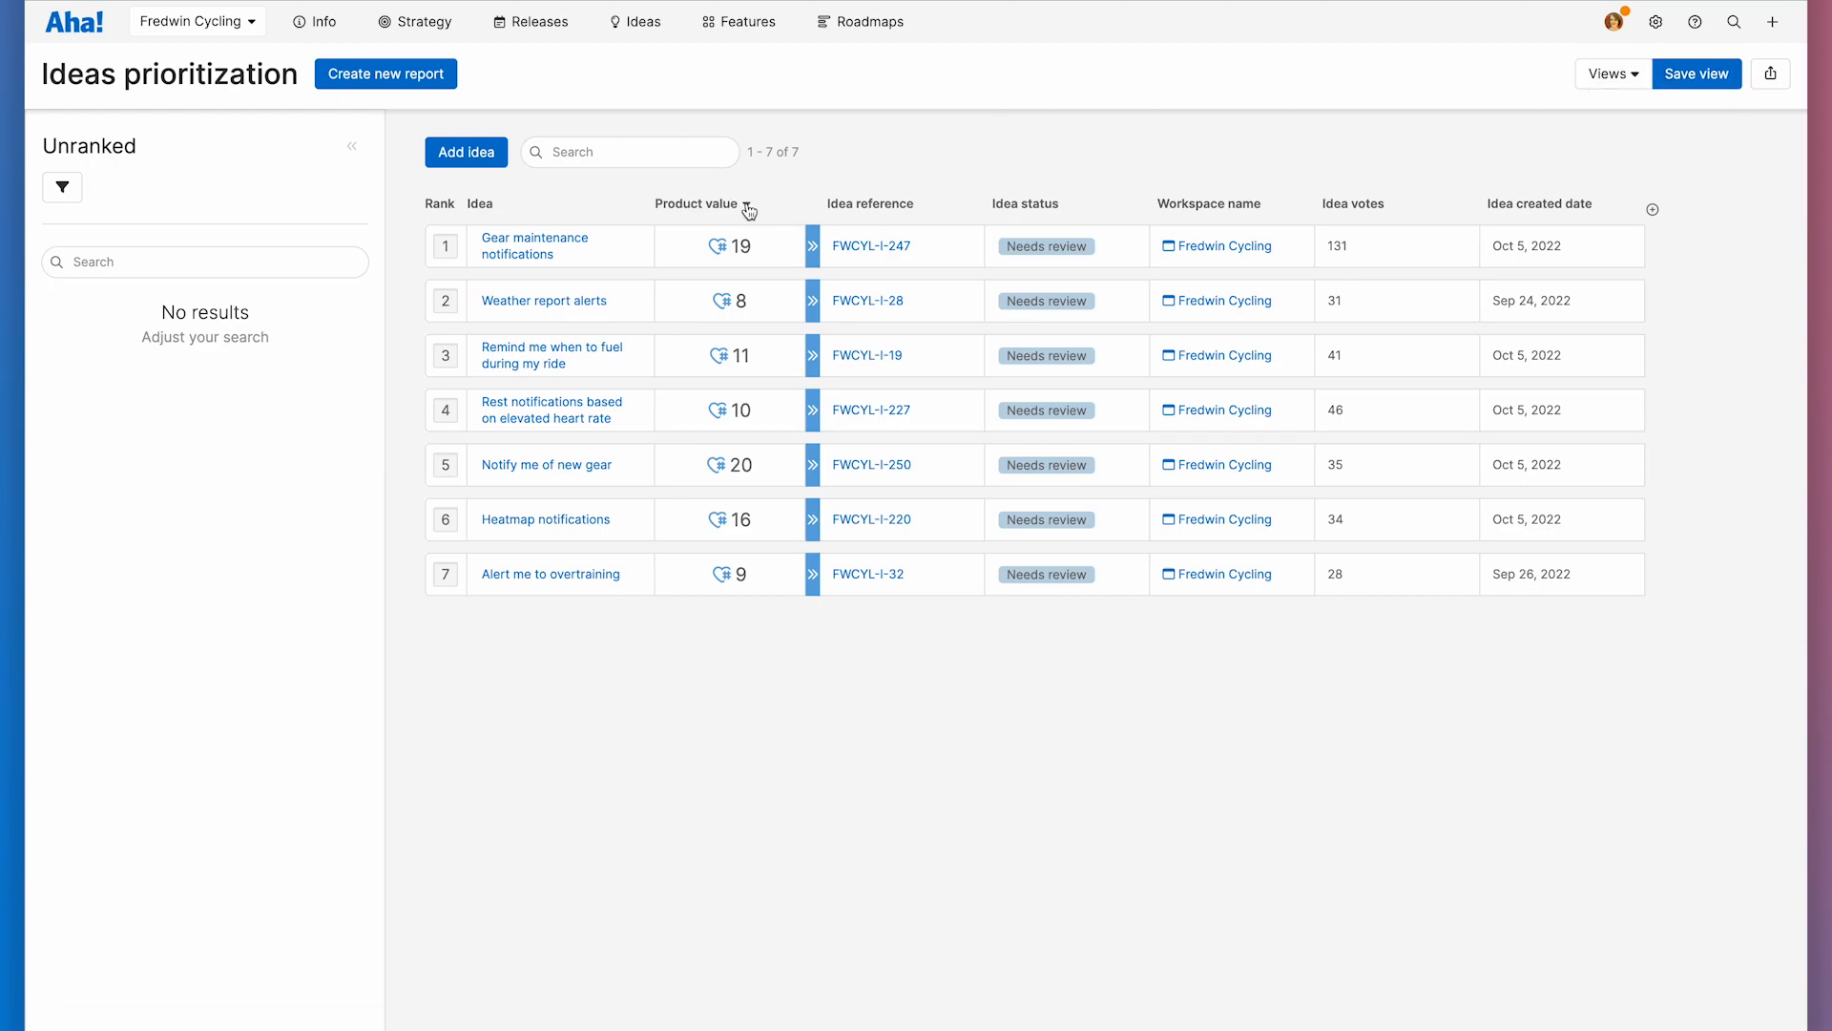
click(747, 208)
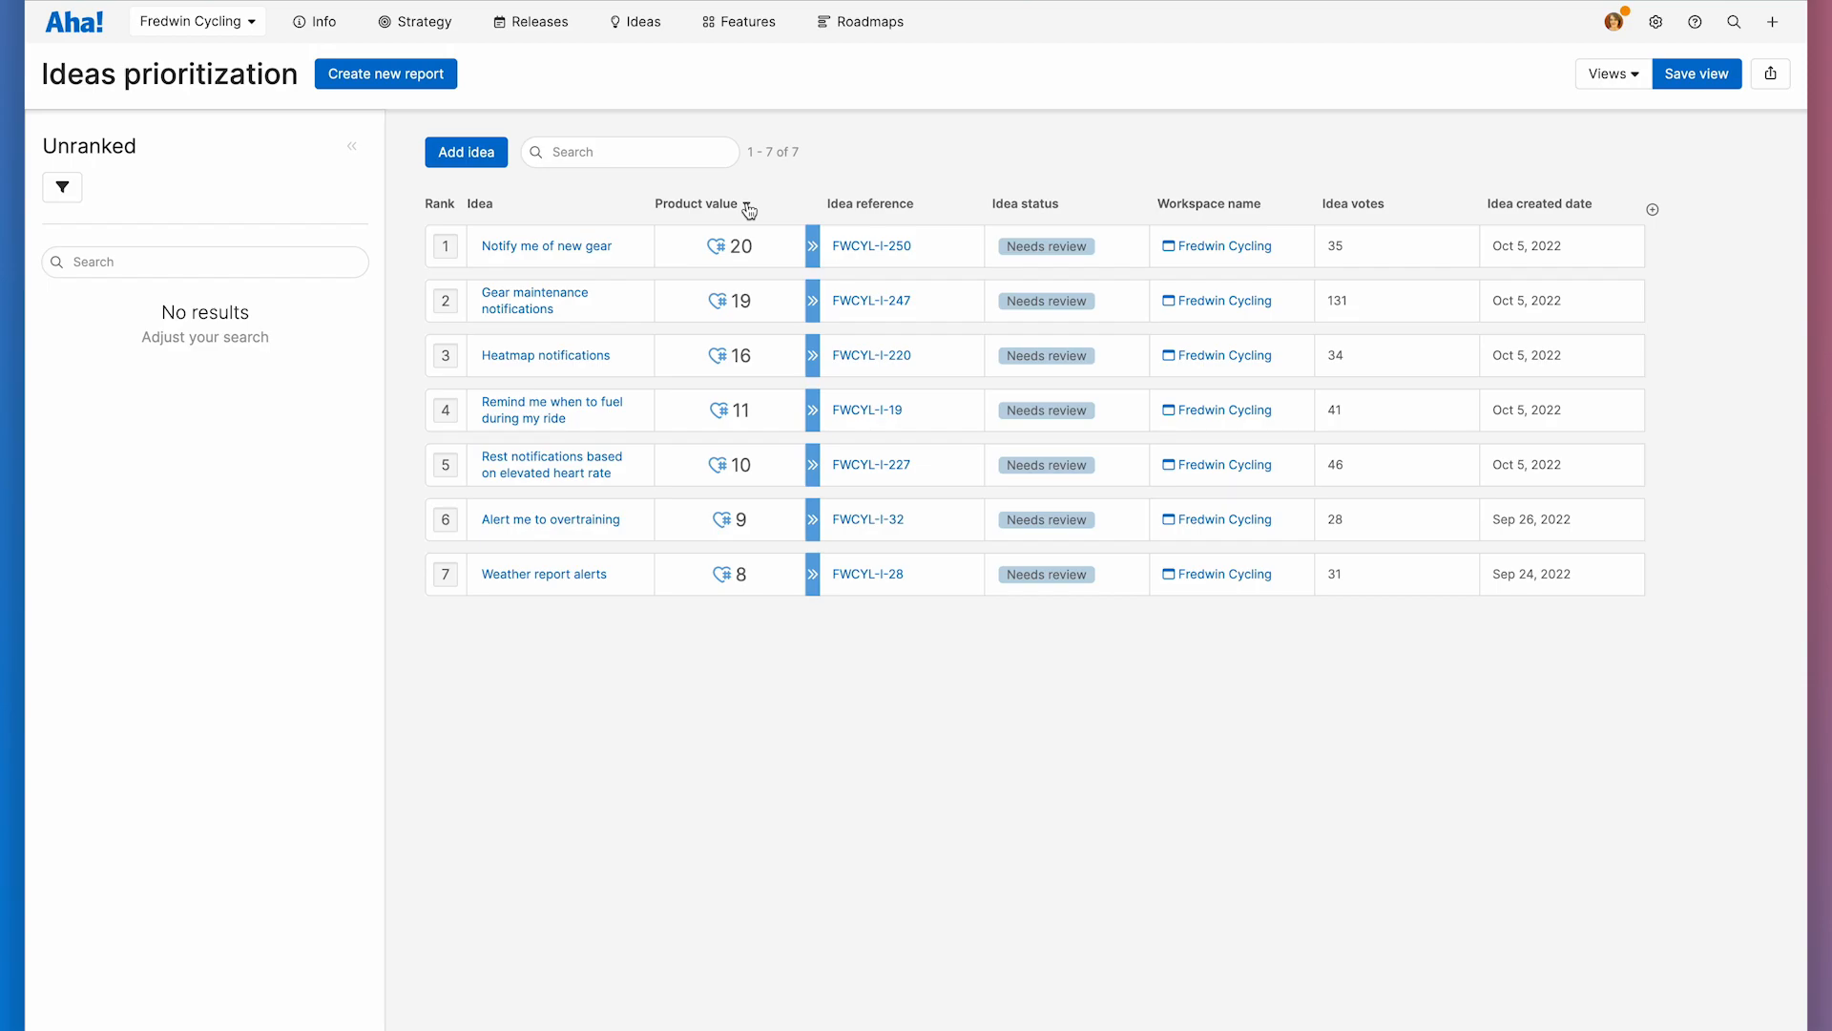
mouse_move(813, 246)
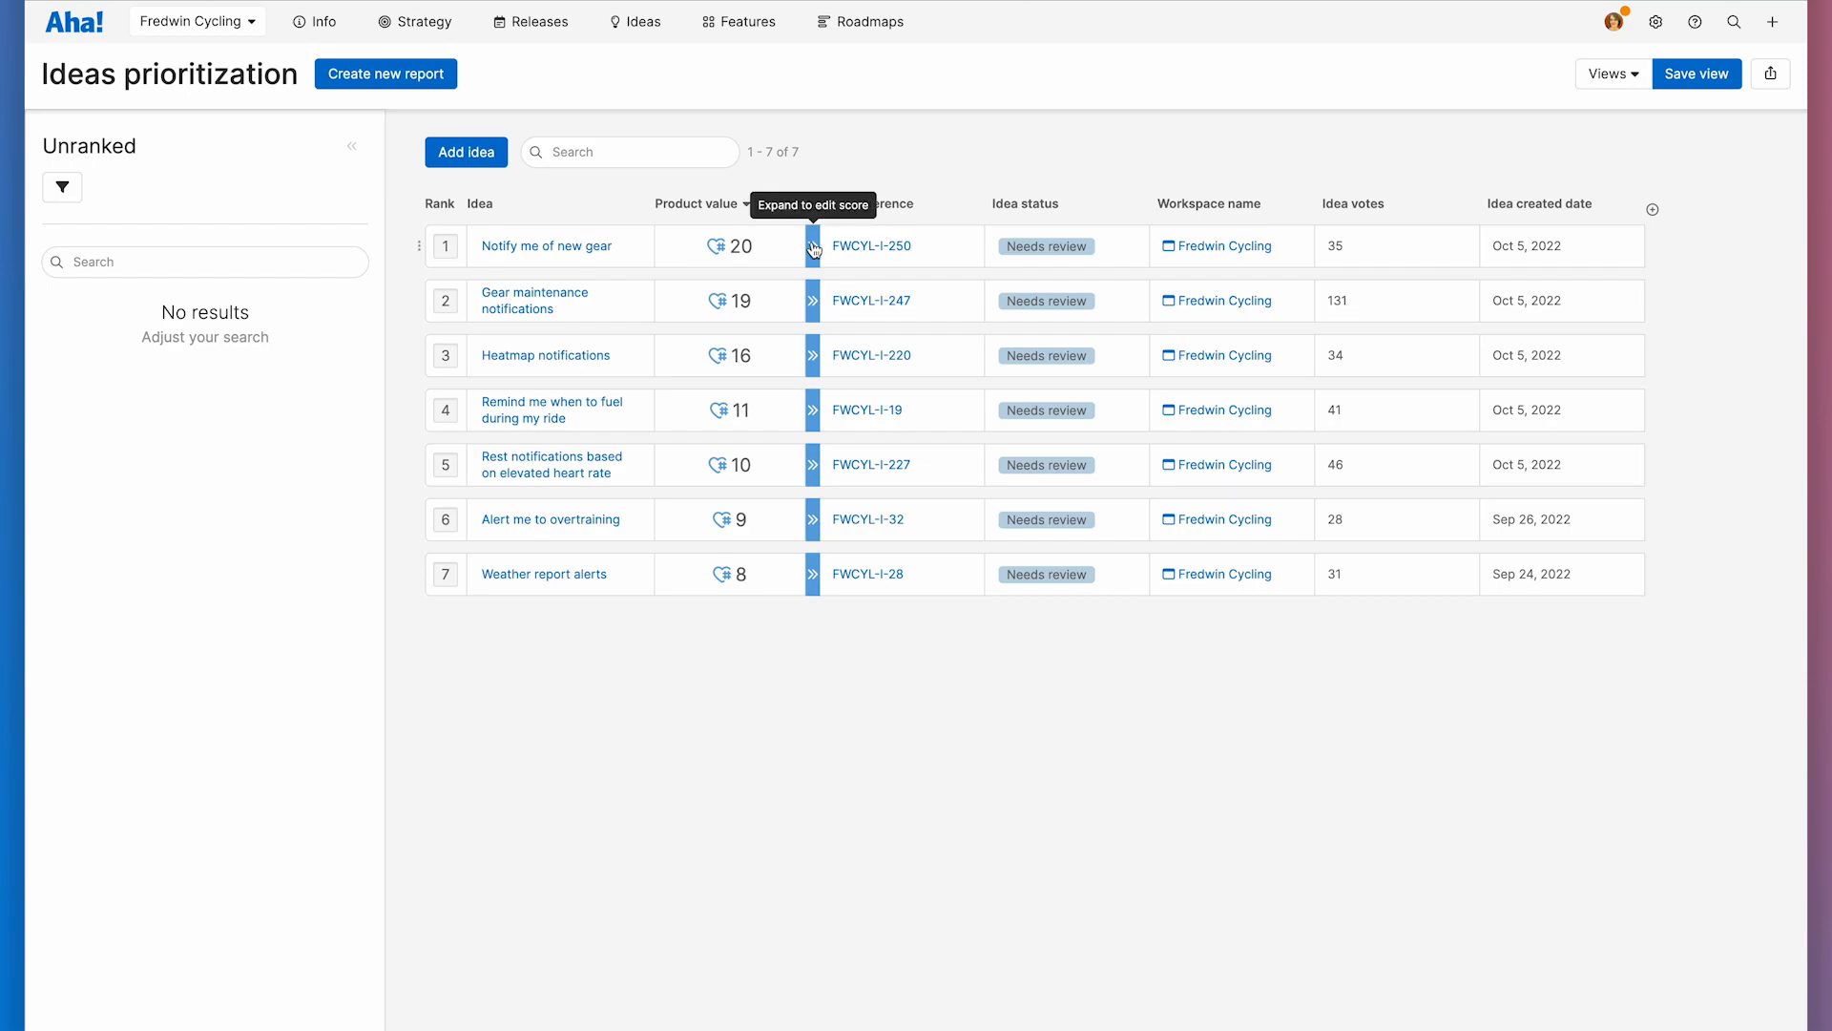
Step: Expand the scorecard inputs and lower Gear maintenance notifications' Population to 5
click(813, 246)
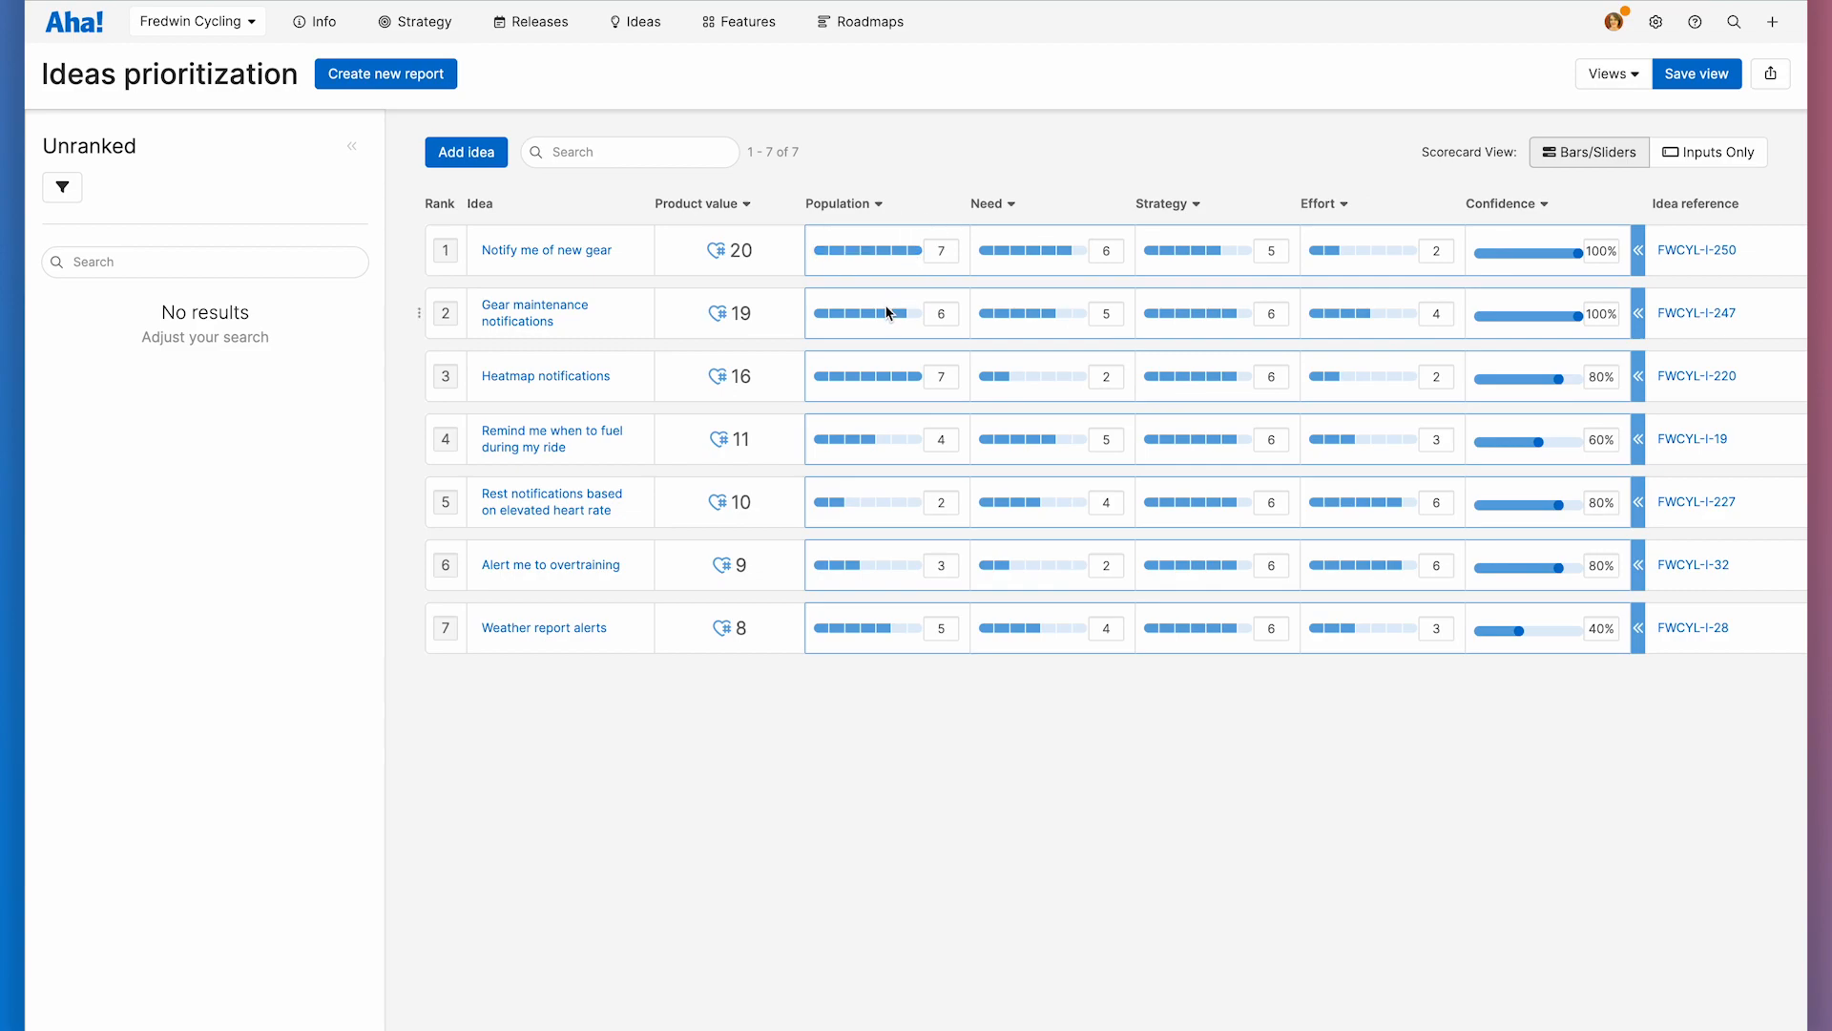
click(887, 313)
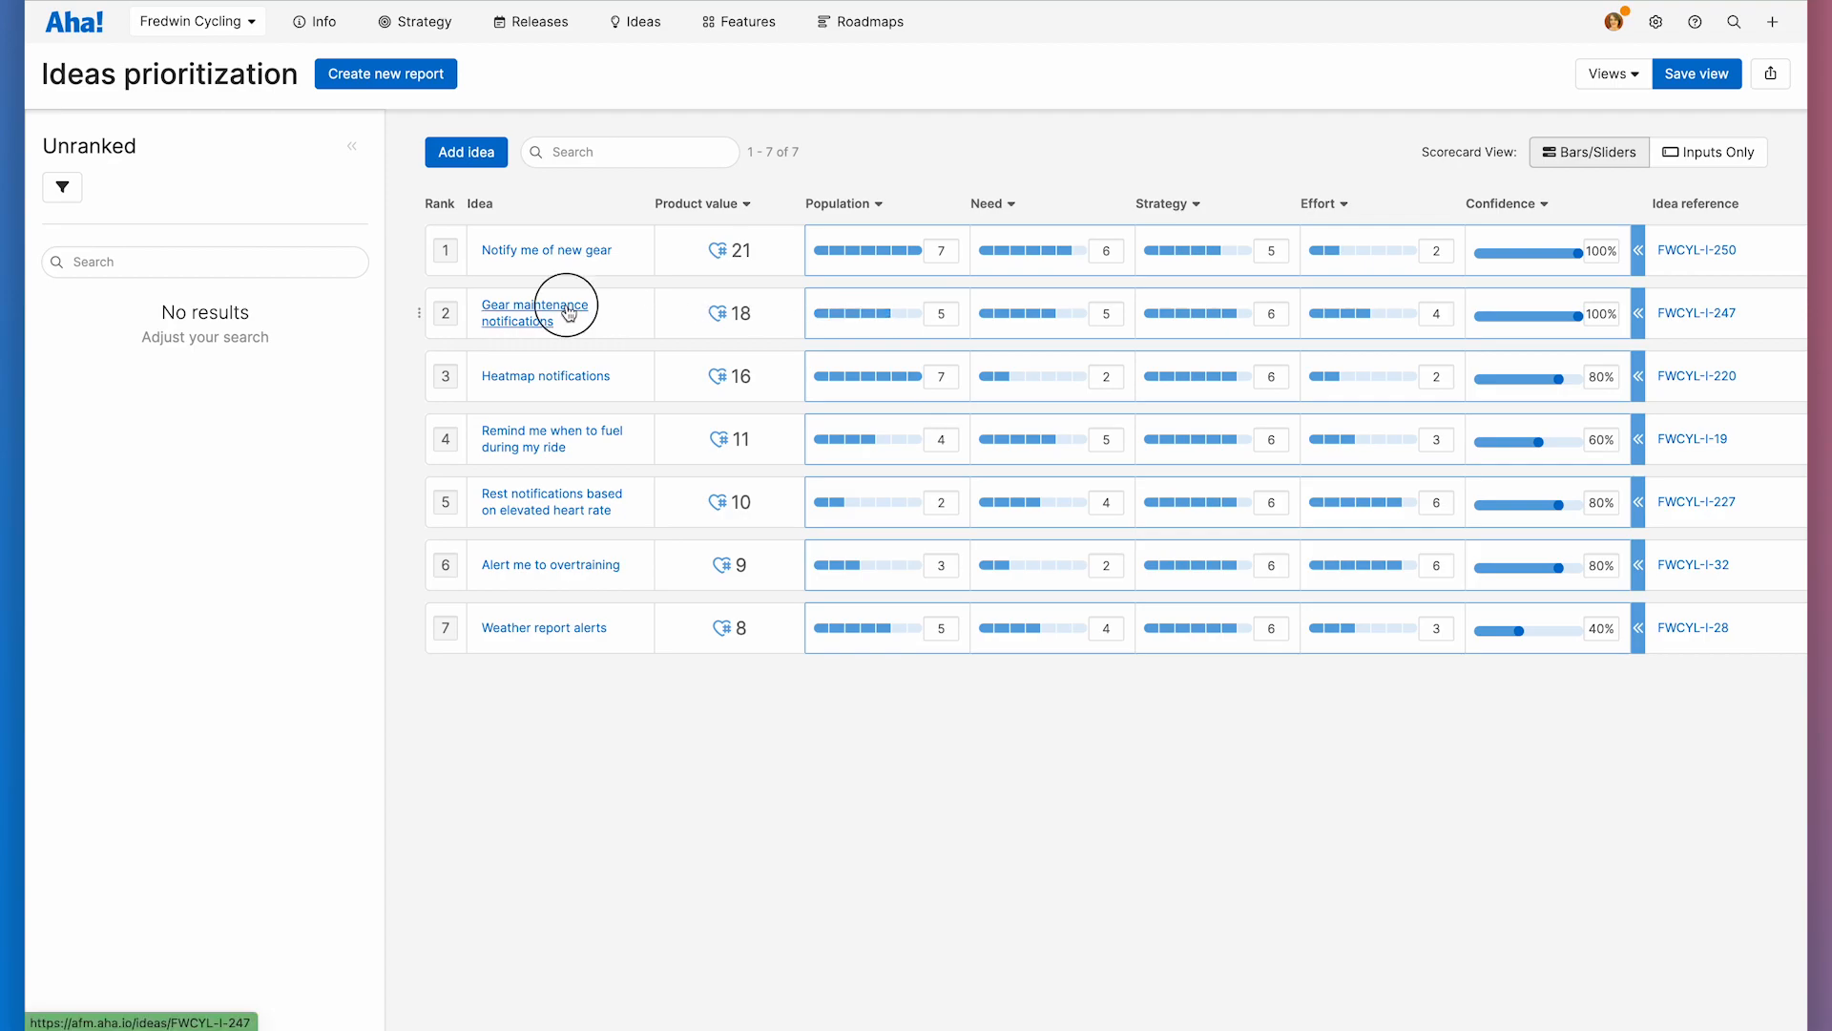
Step: Promote Gear maintenance notifications to a new feature in release FWCYL - iOS 5.5
click(534, 311)
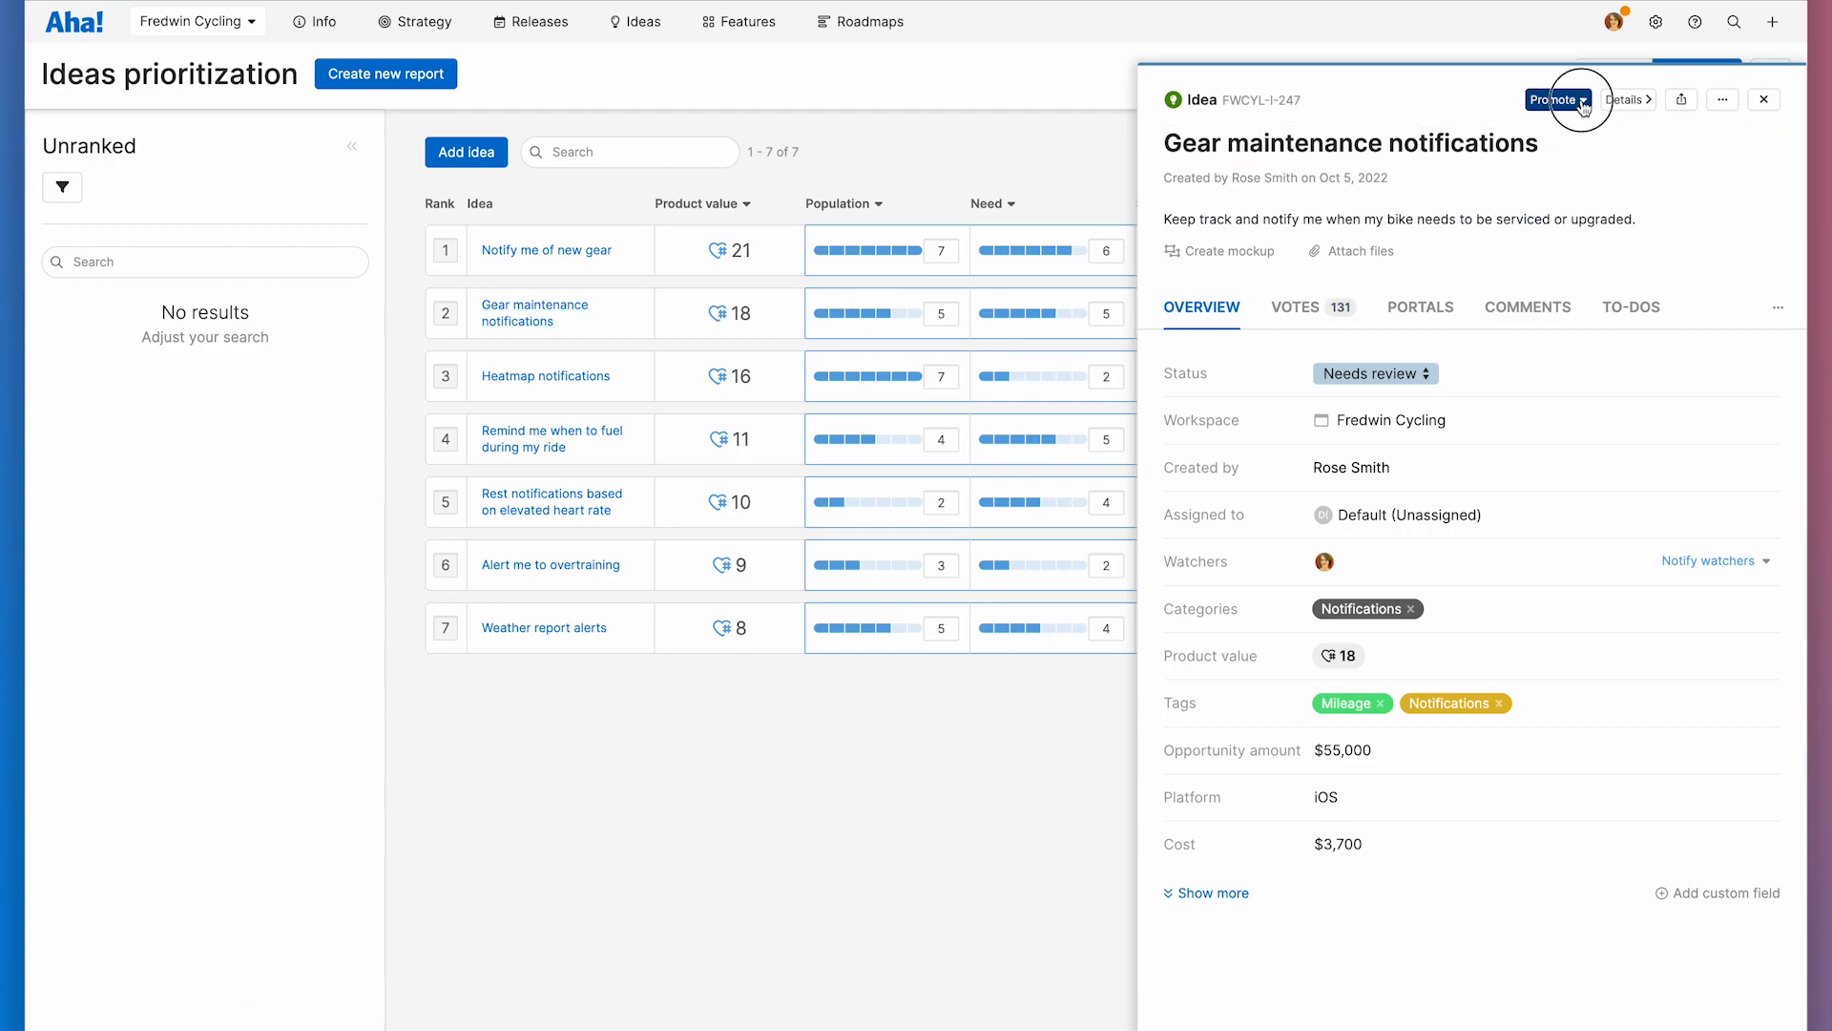
click(1554, 100)
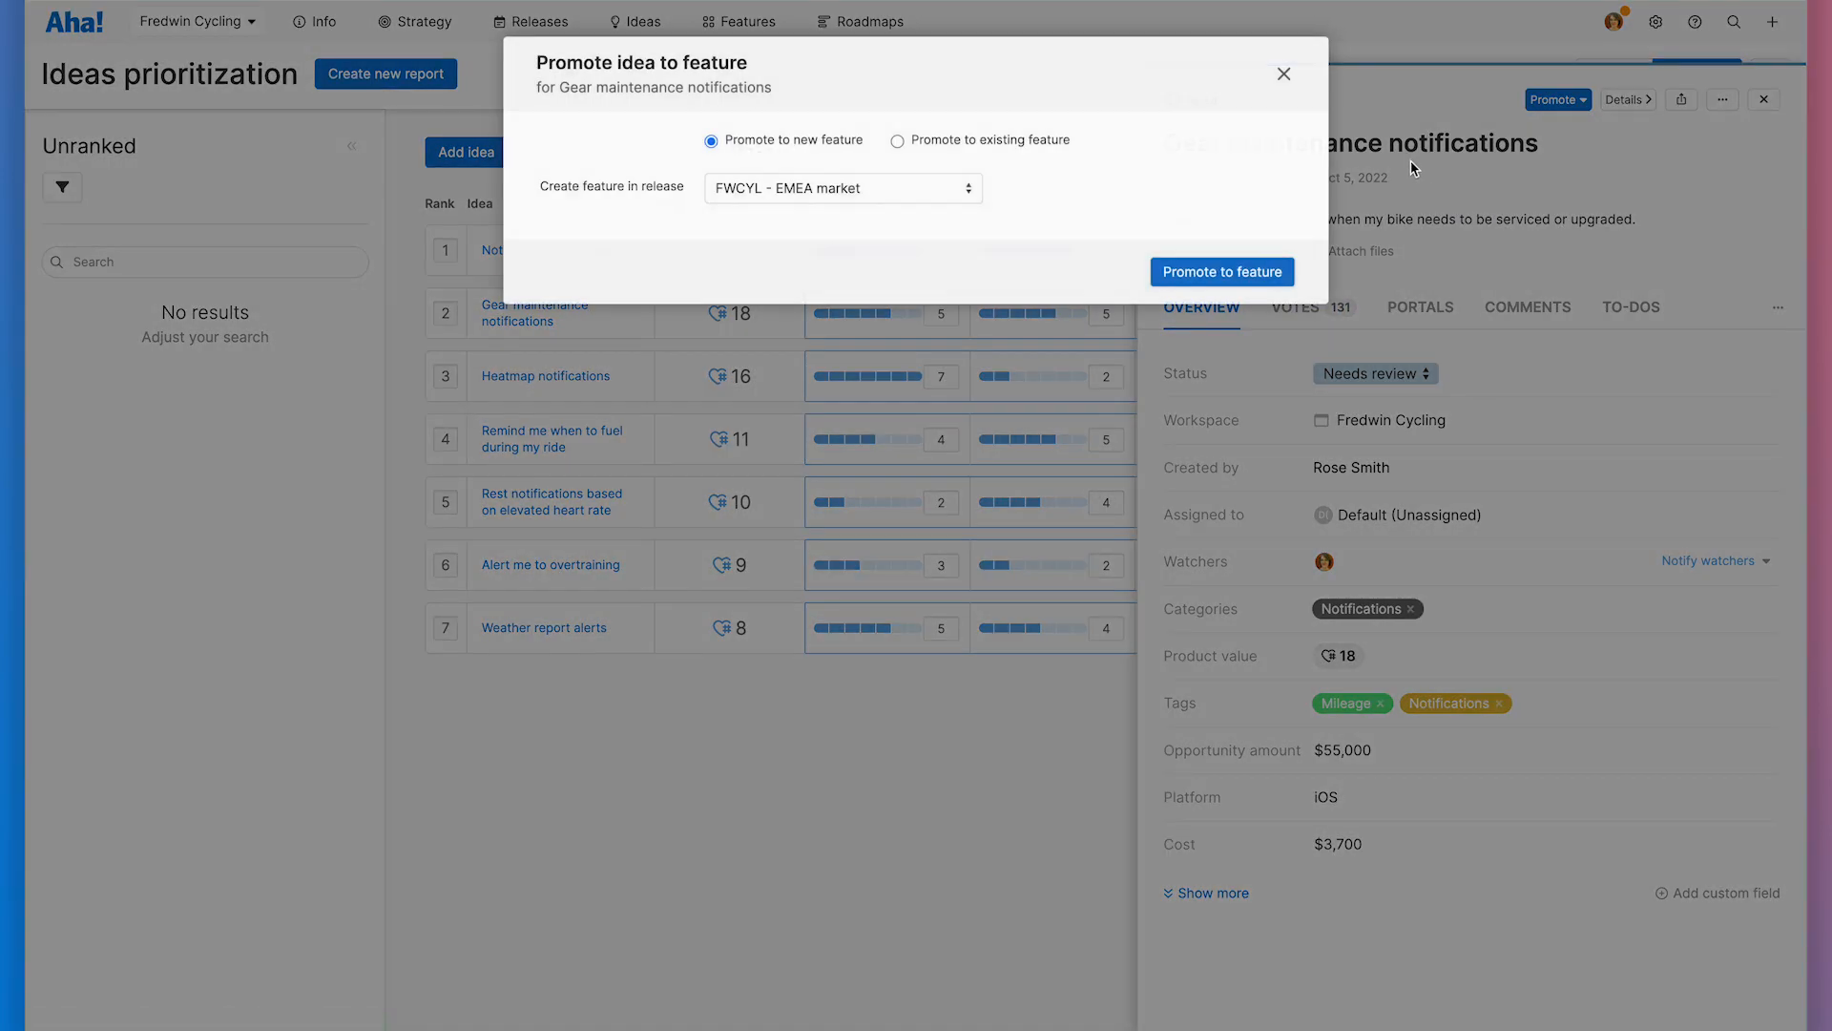
click(841, 189)
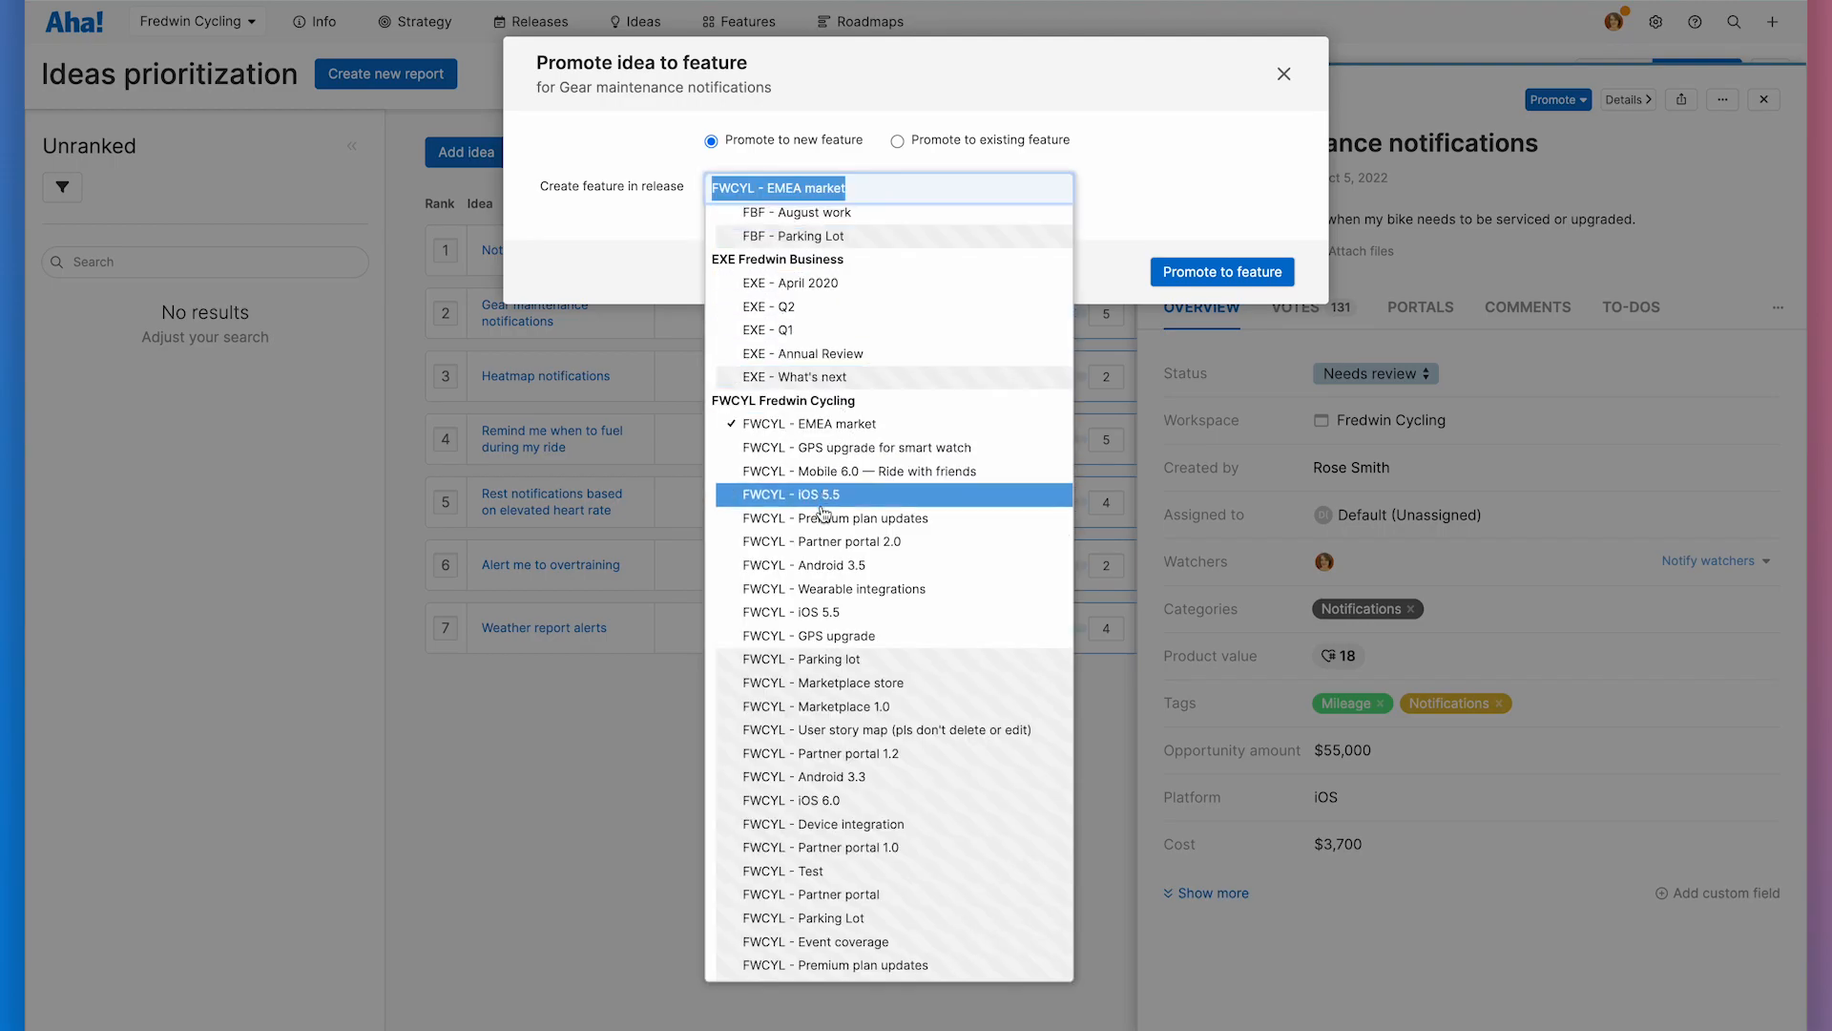
click(822, 494)
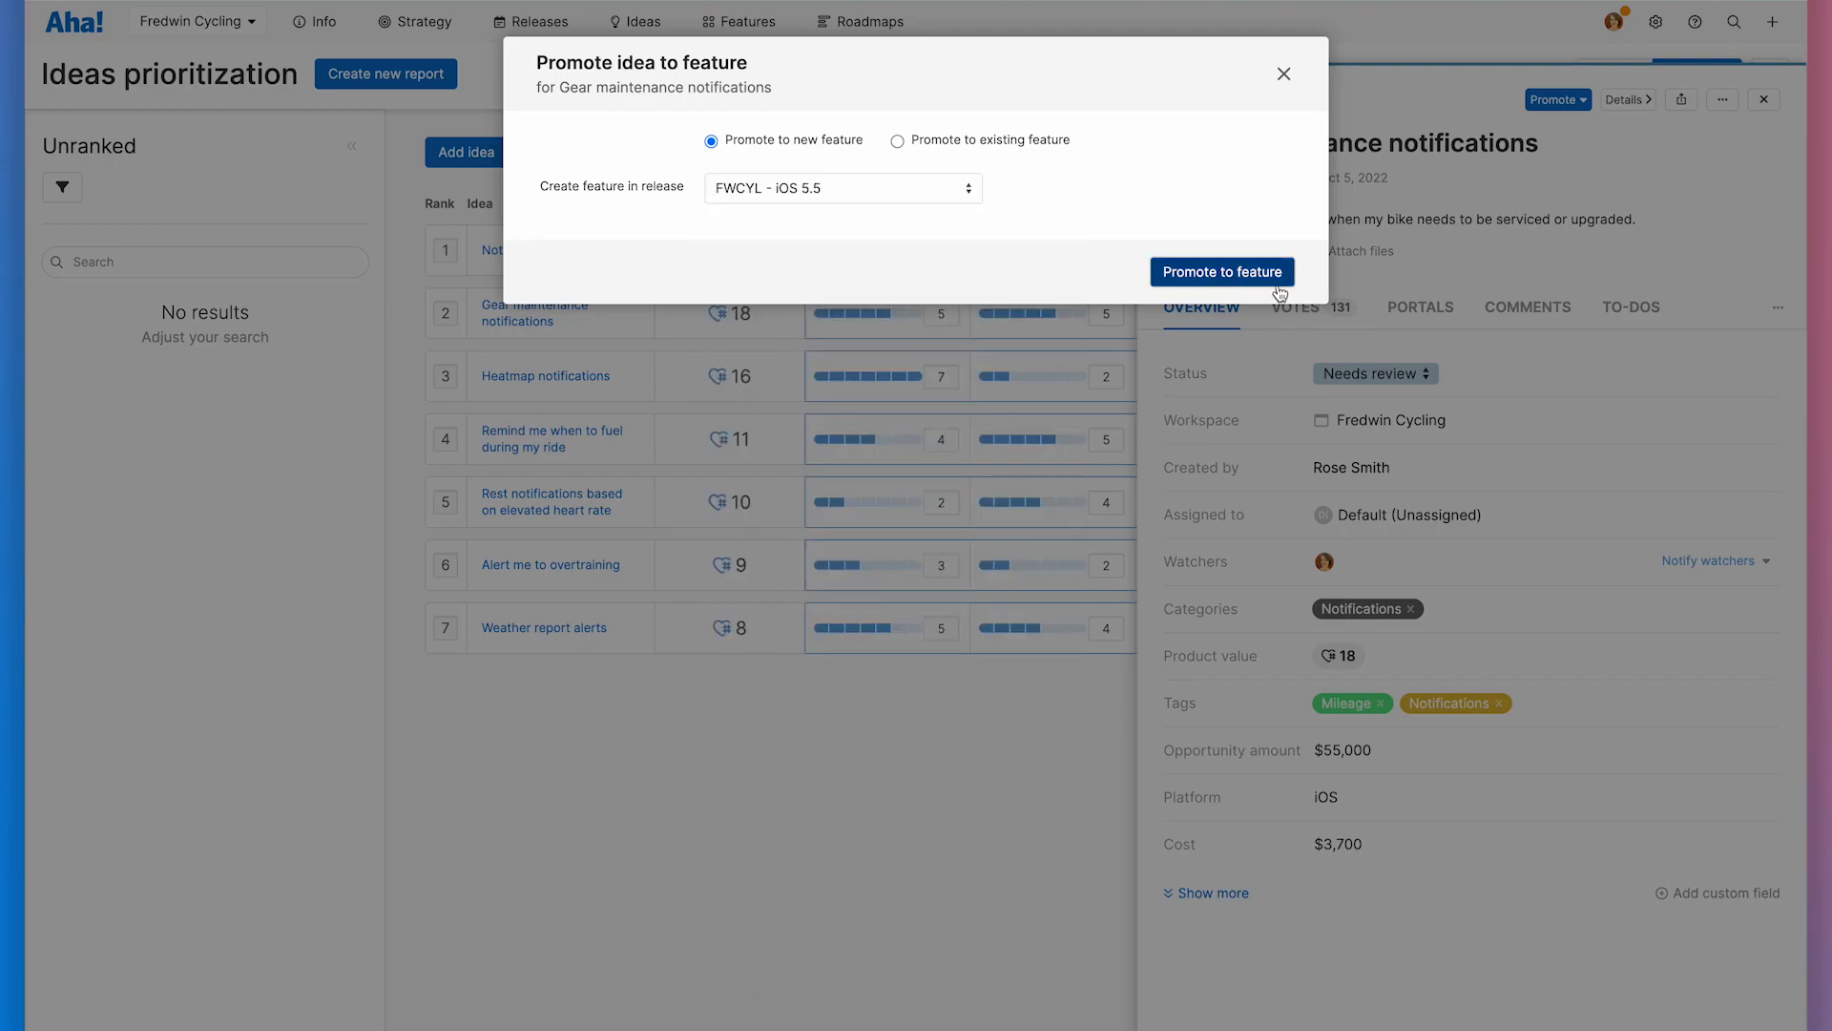
click(1221, 273)
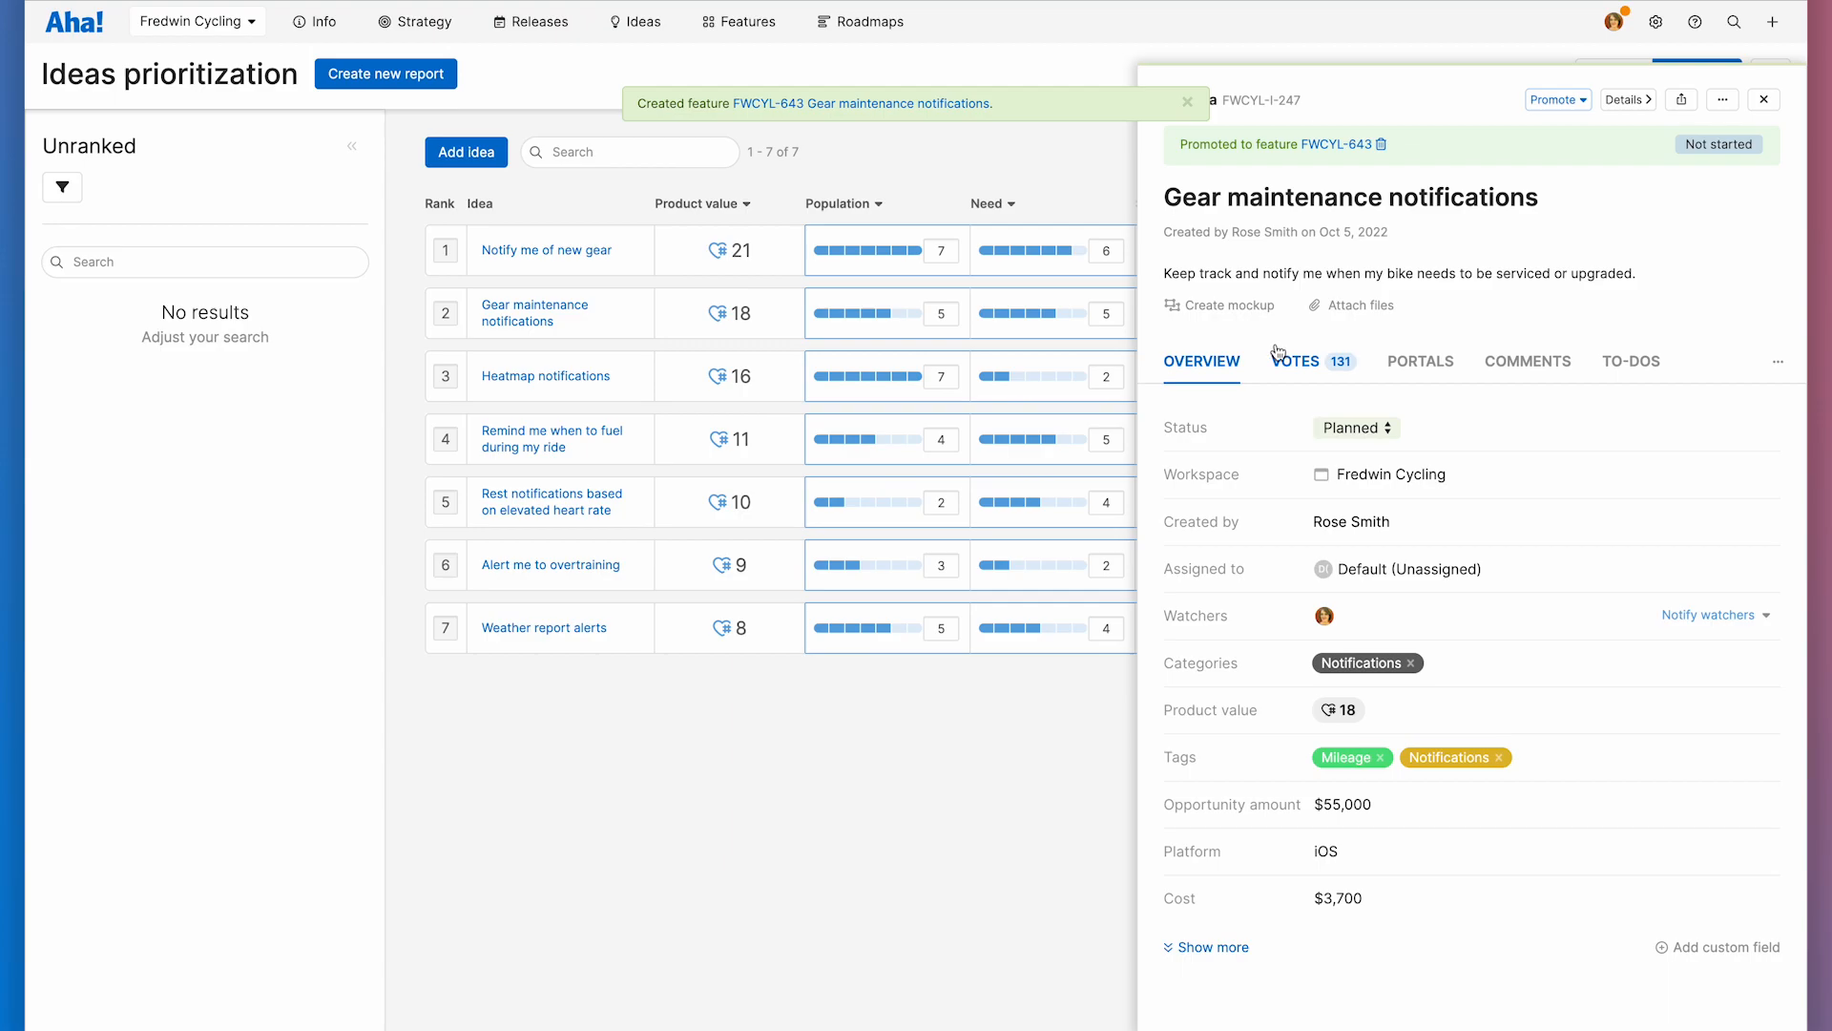
mouse_move(1256, 350)
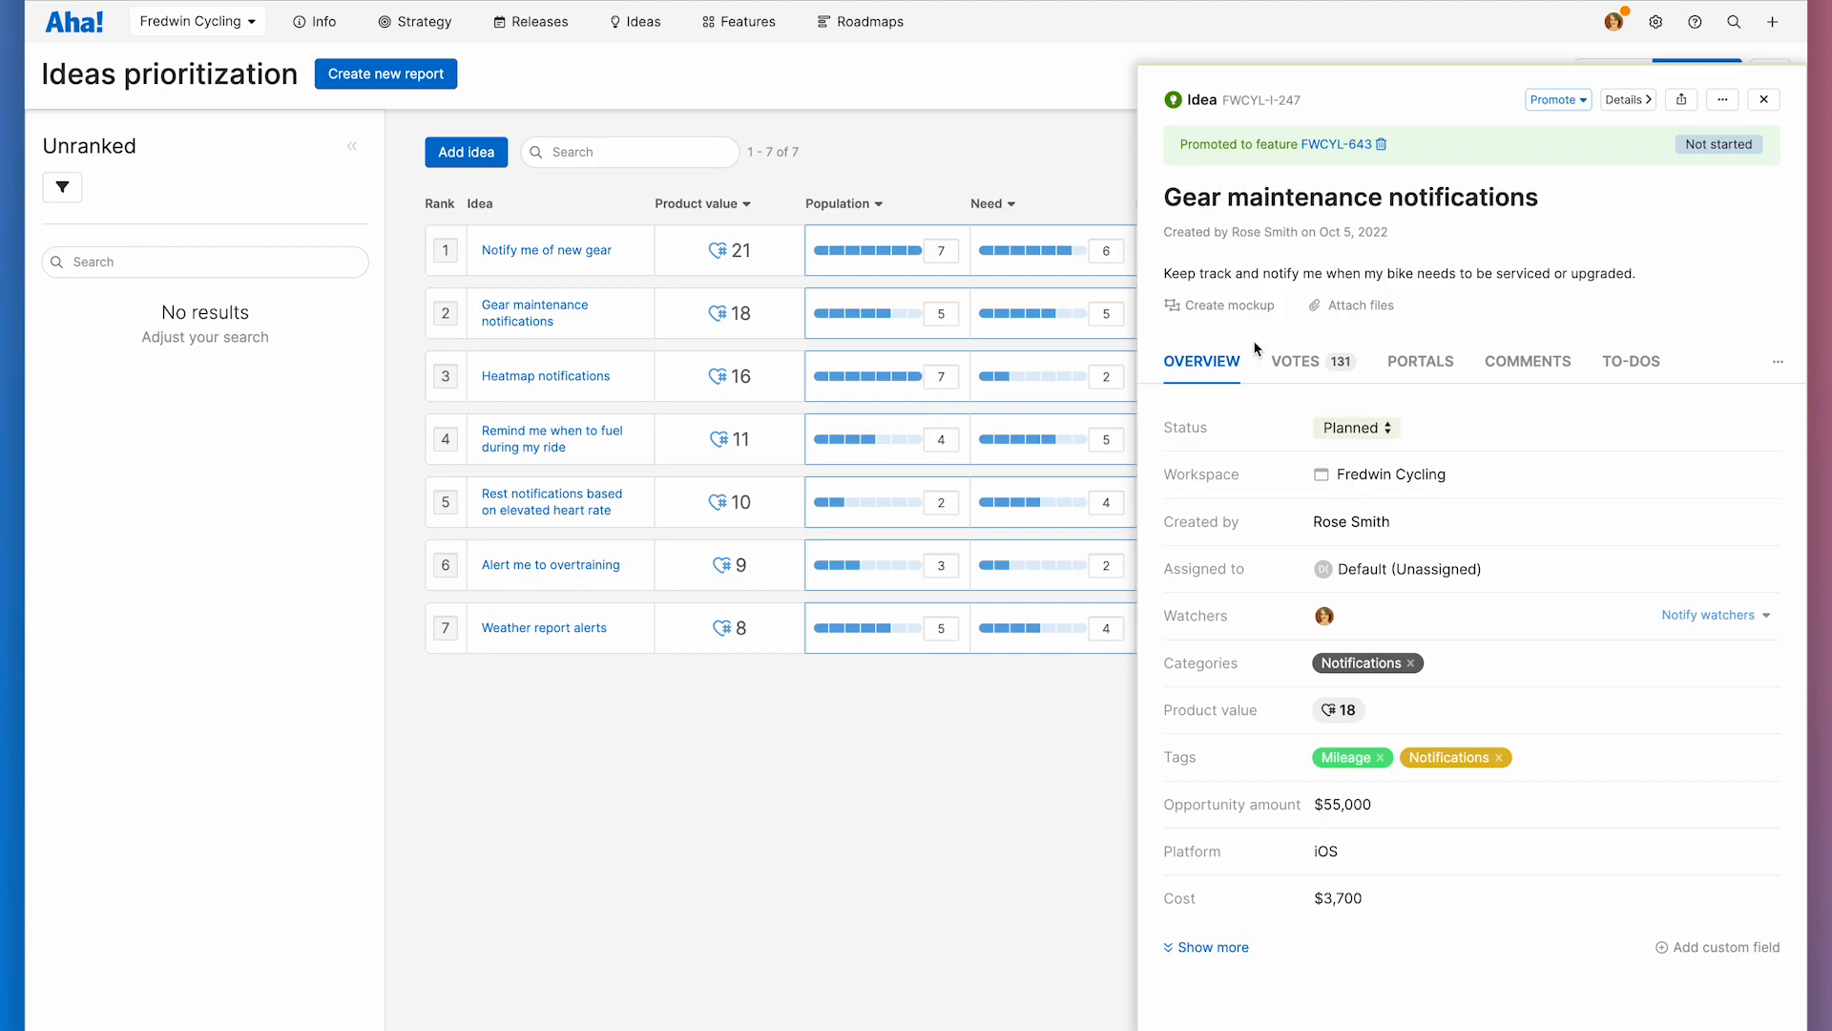
mouse_move(1254, 347)
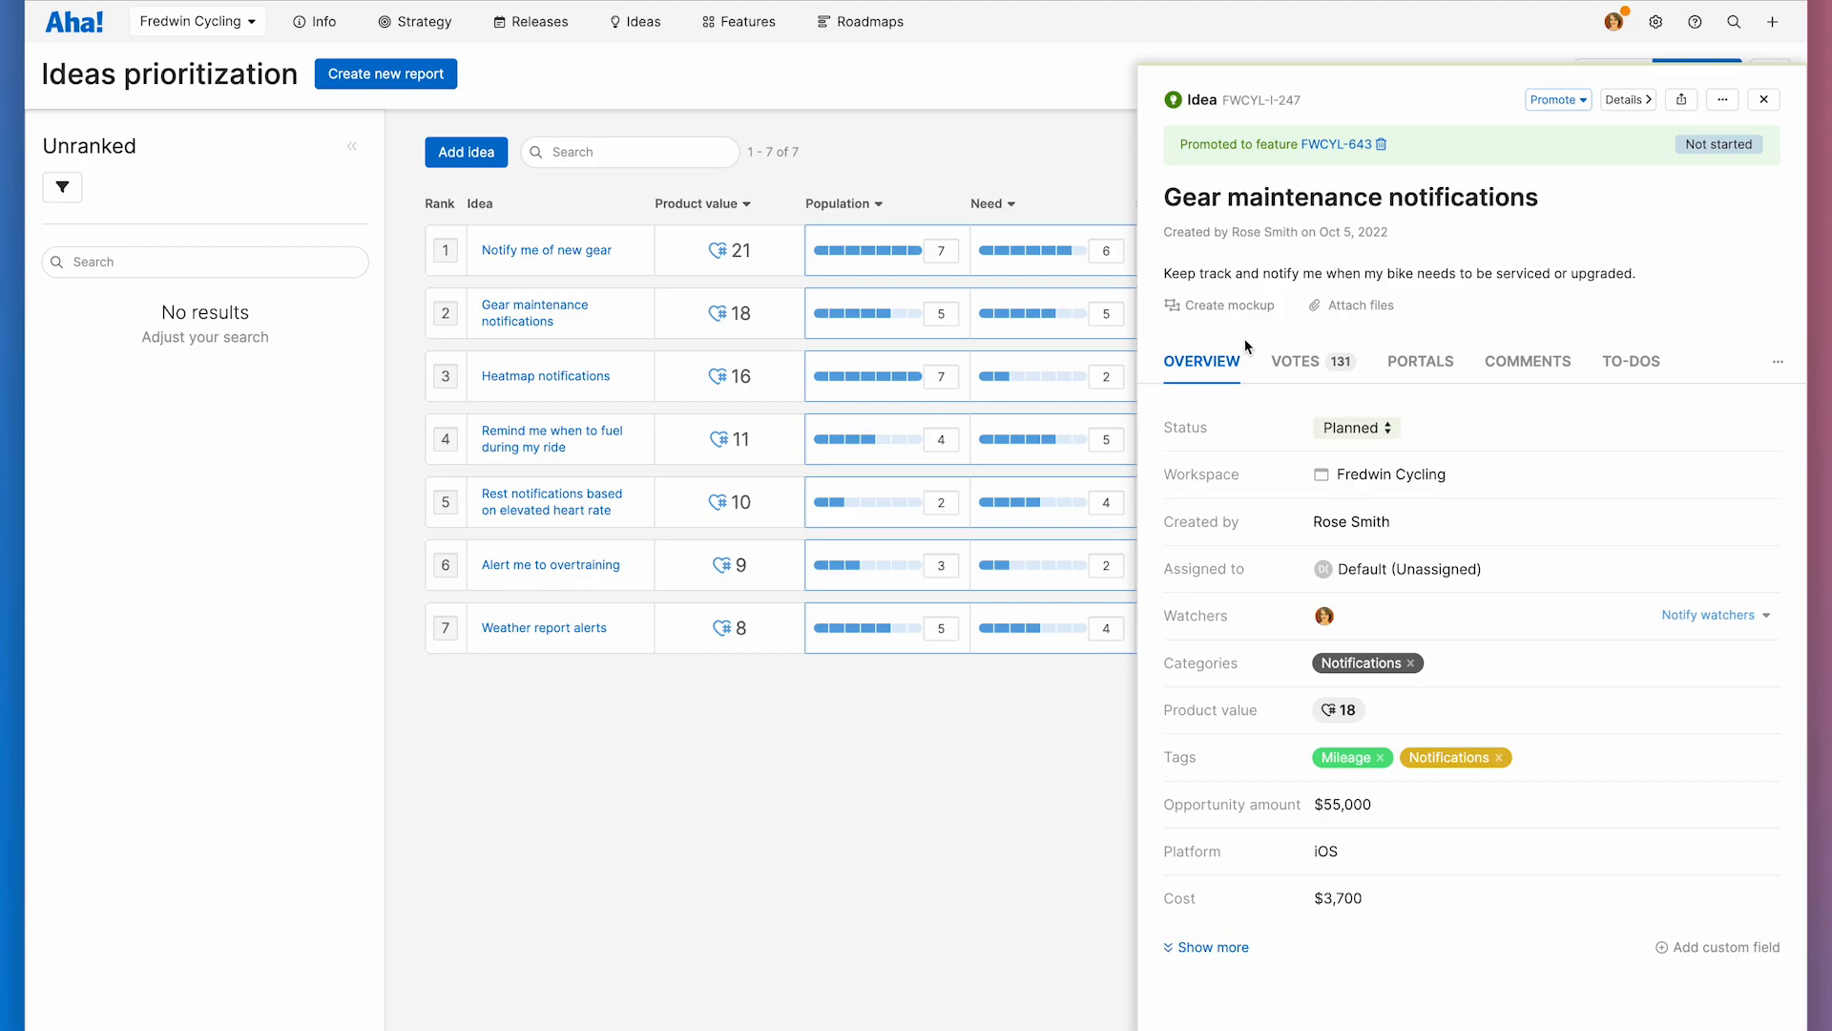
Step: Show the support and resources menu from the top navigation help icon
click(1695, 21)
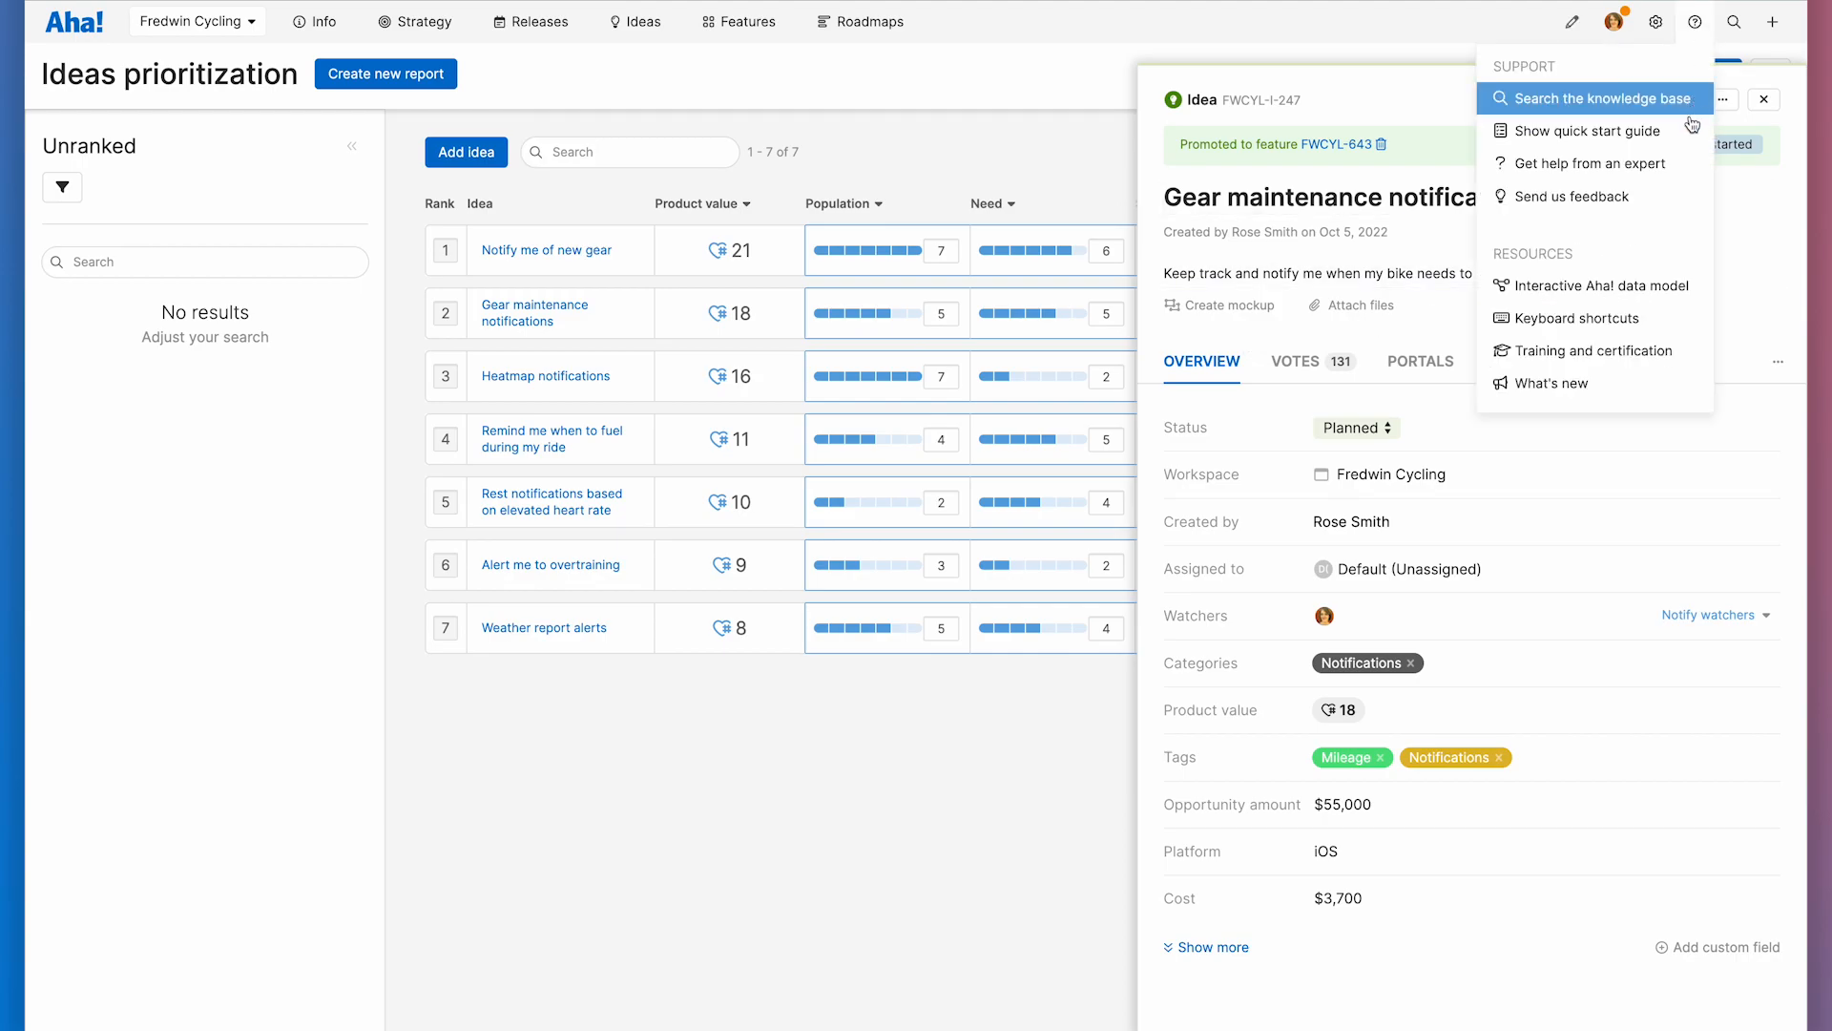
mouse_move(1592, 162)
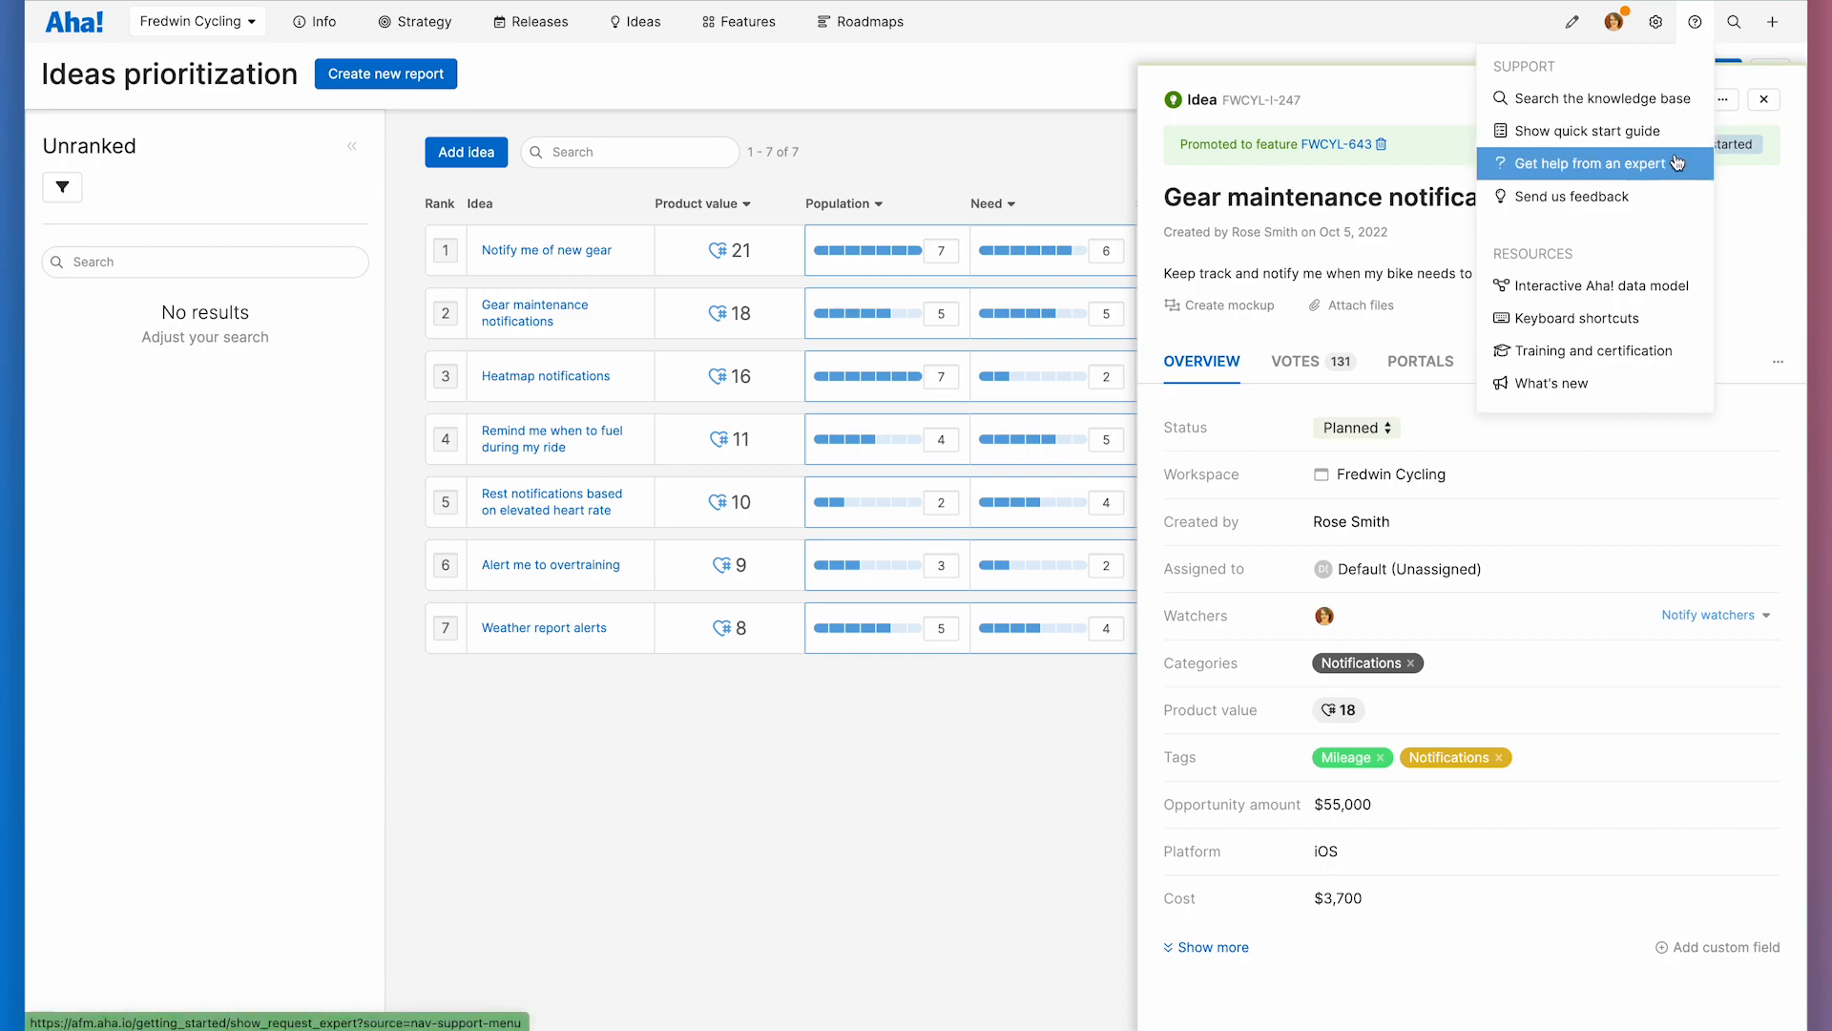